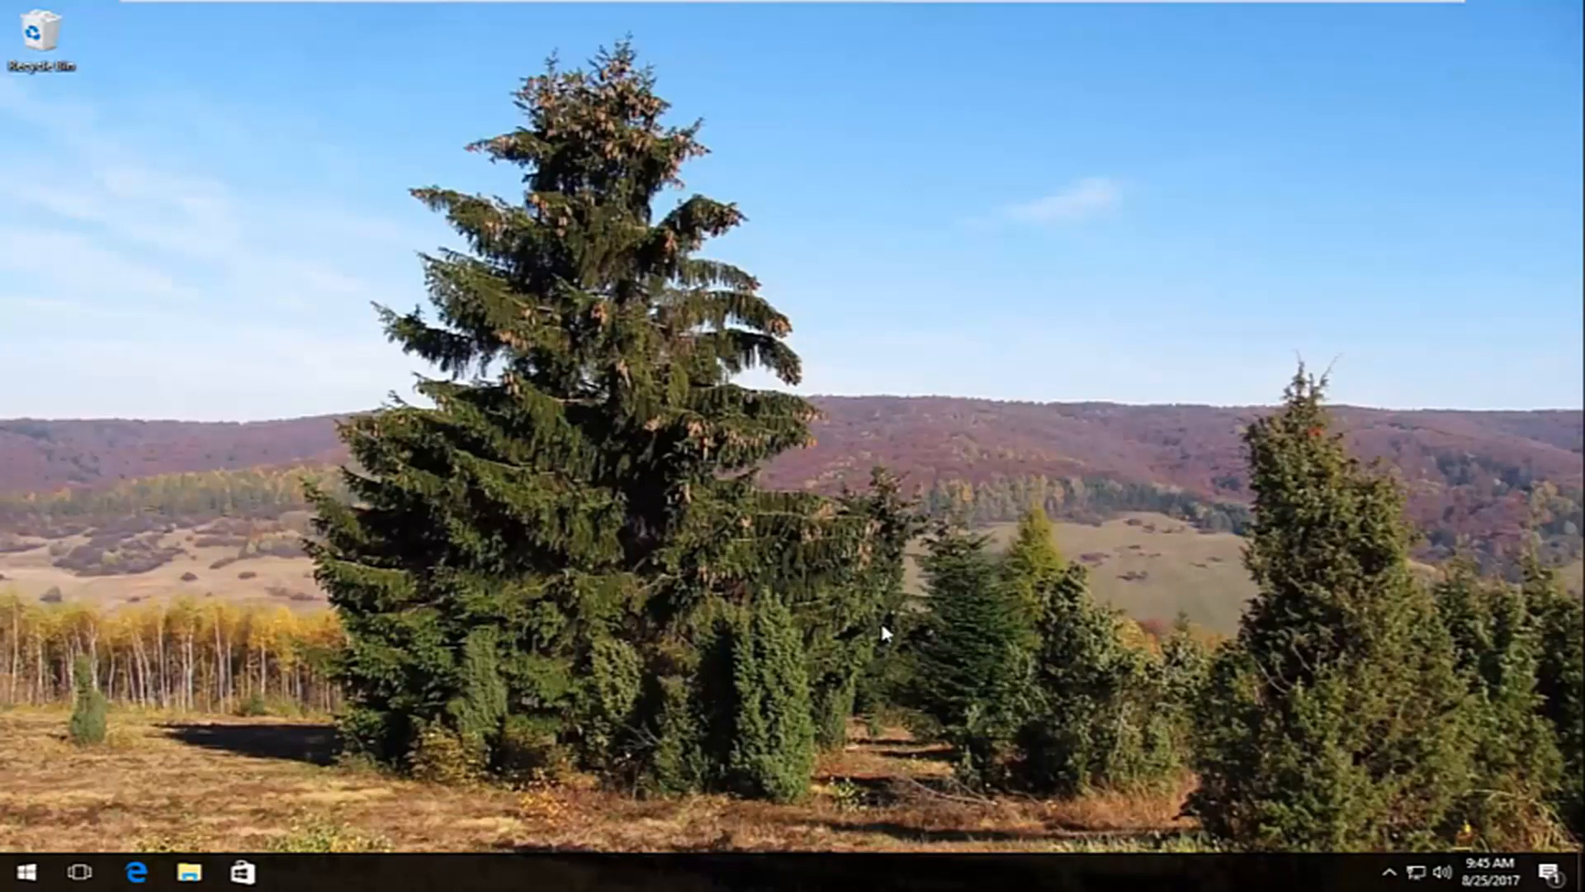
pyautogui.moveTo(839, 642)
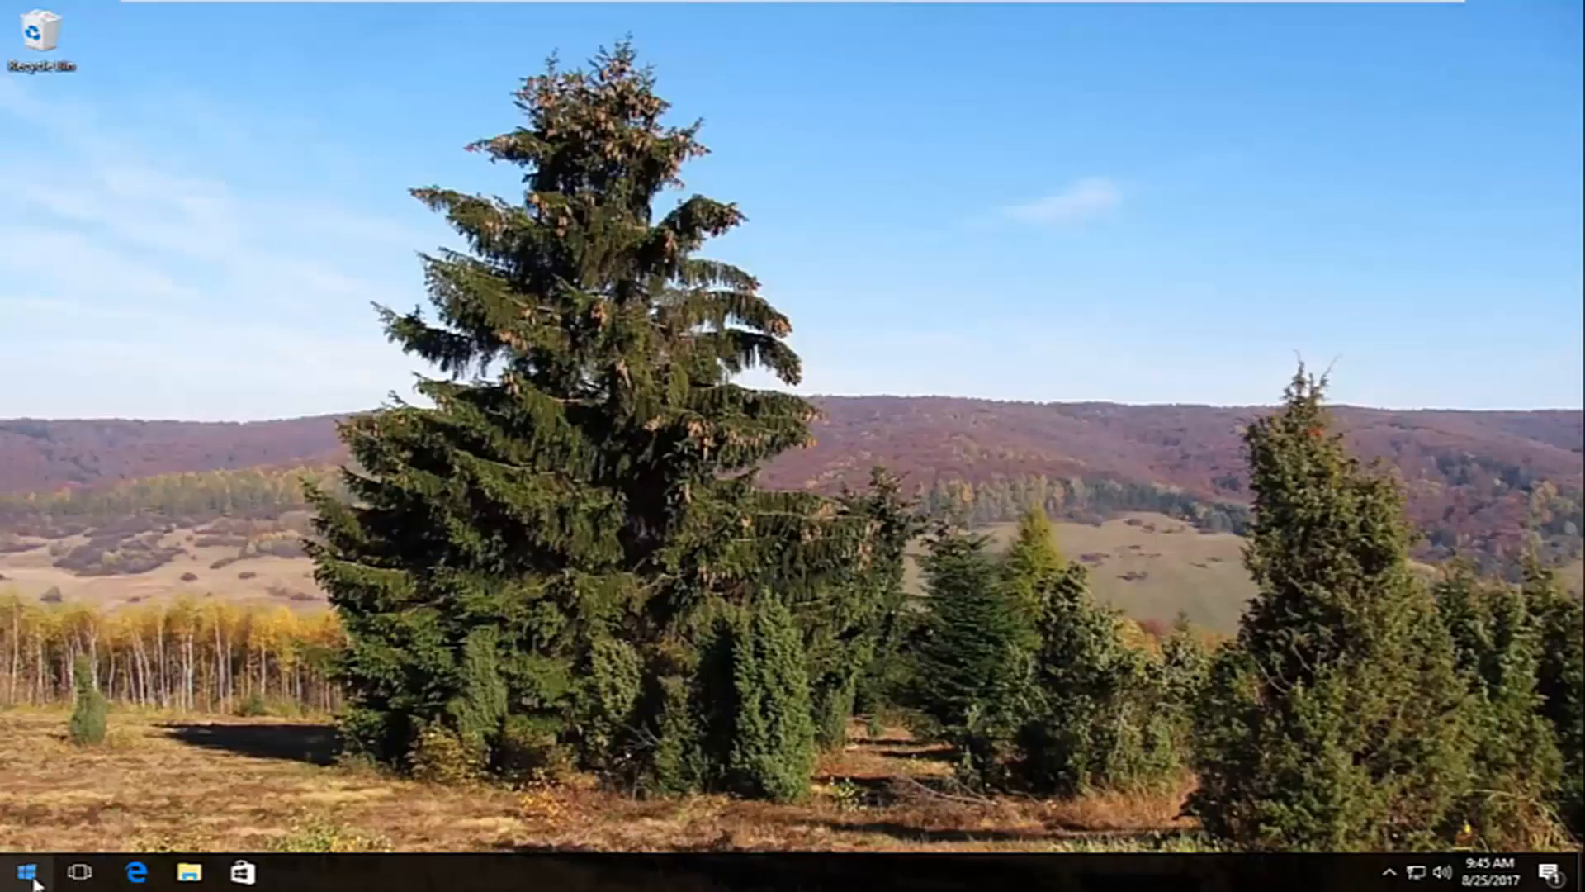
# Search the Start menu for "printer" to reach Devices and Printers.
pyautogui.click(20, 872)
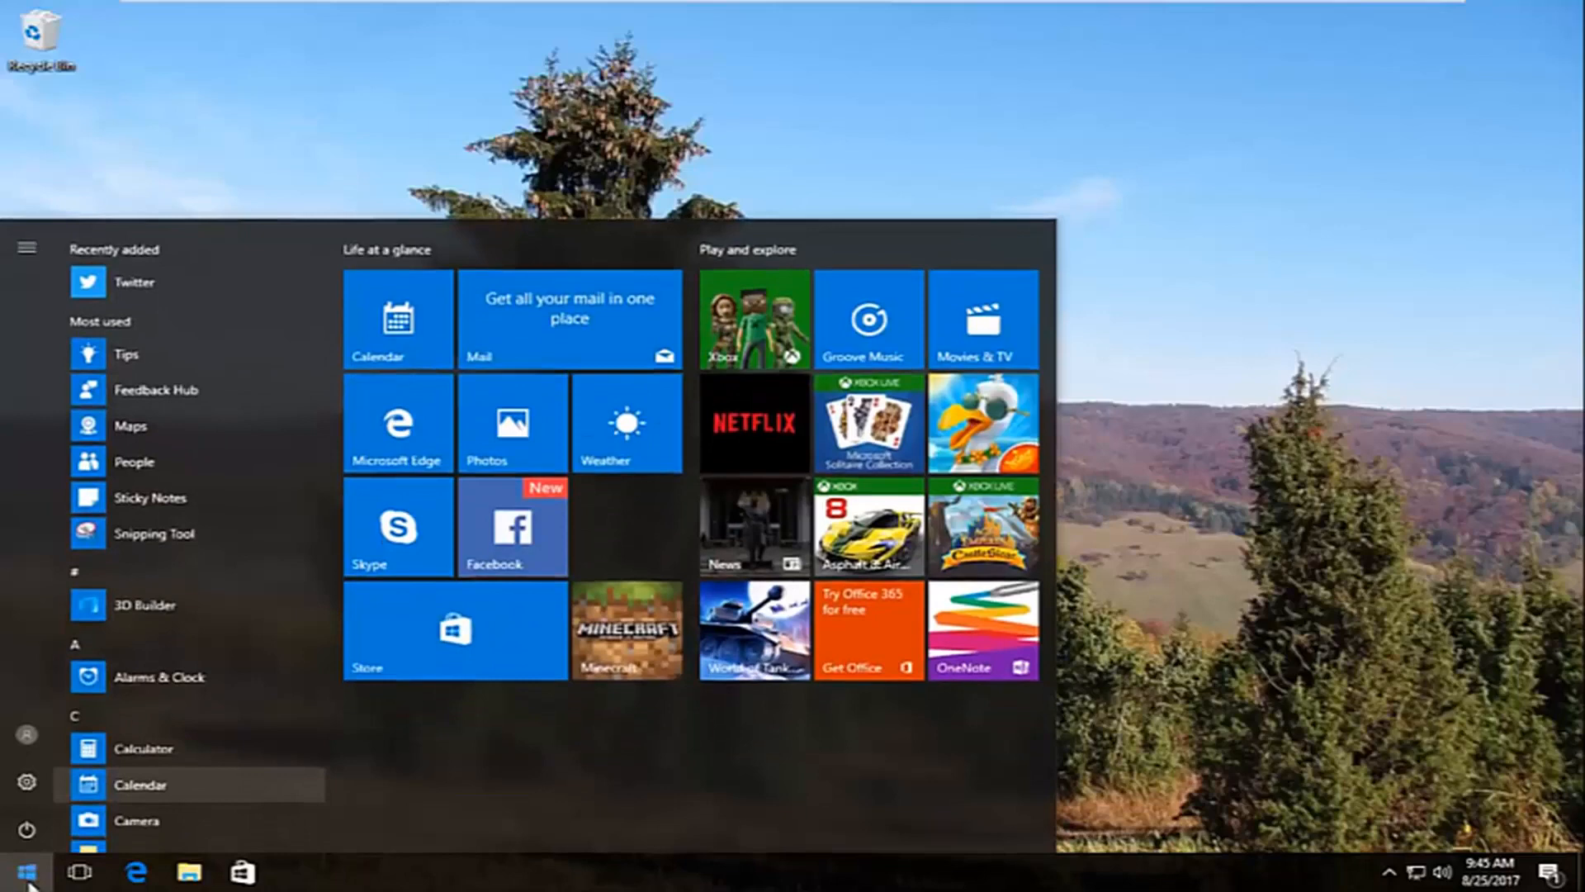
pyautogui.write('printer')
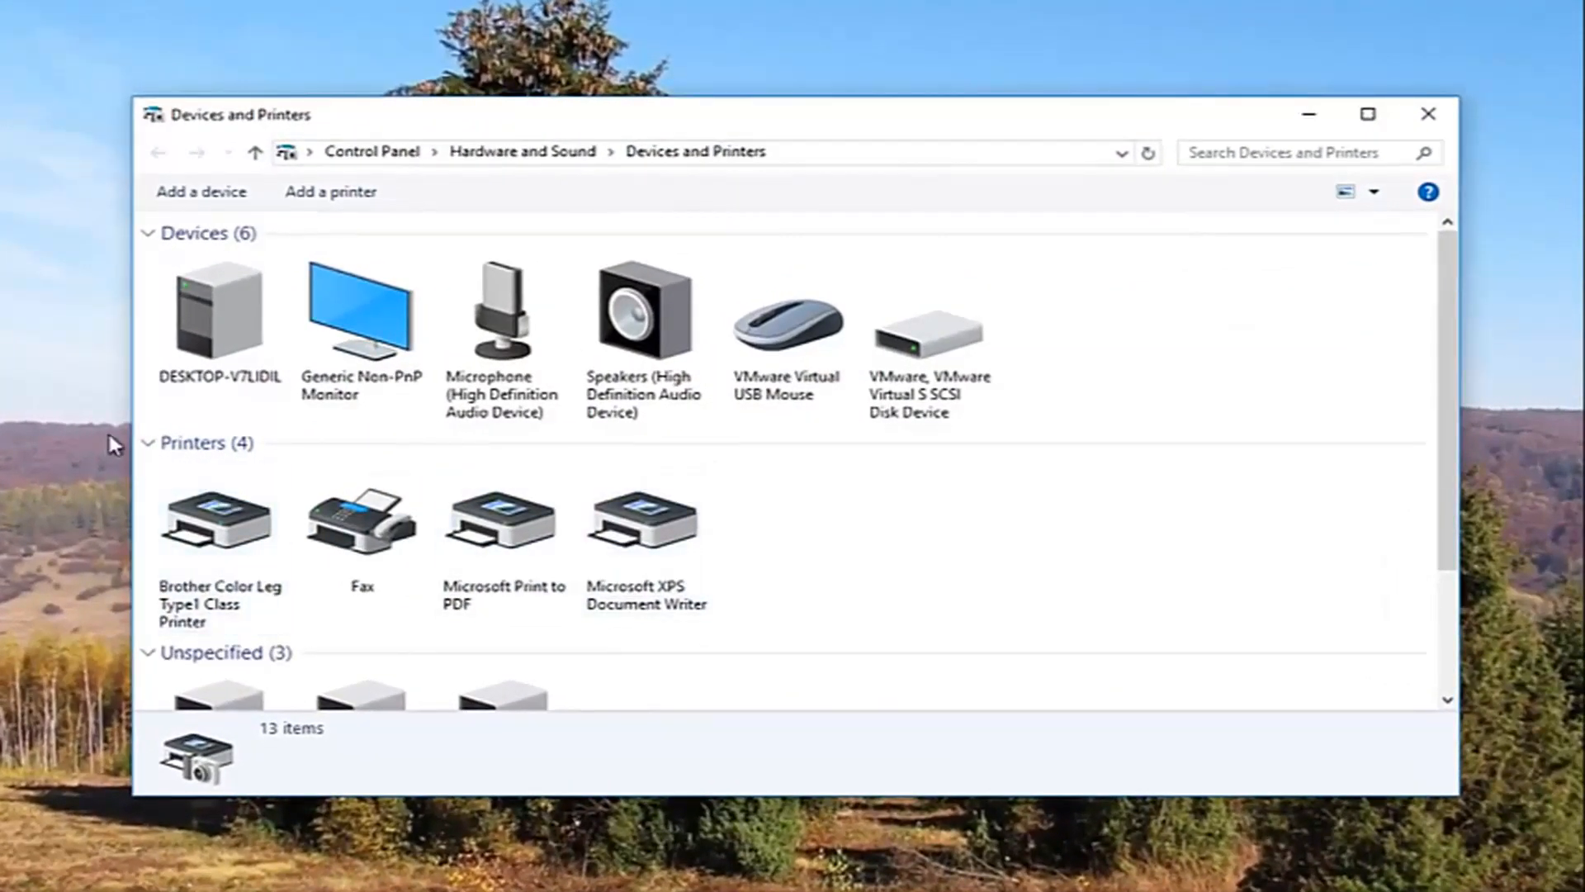
pyautogui.click(147, 442)
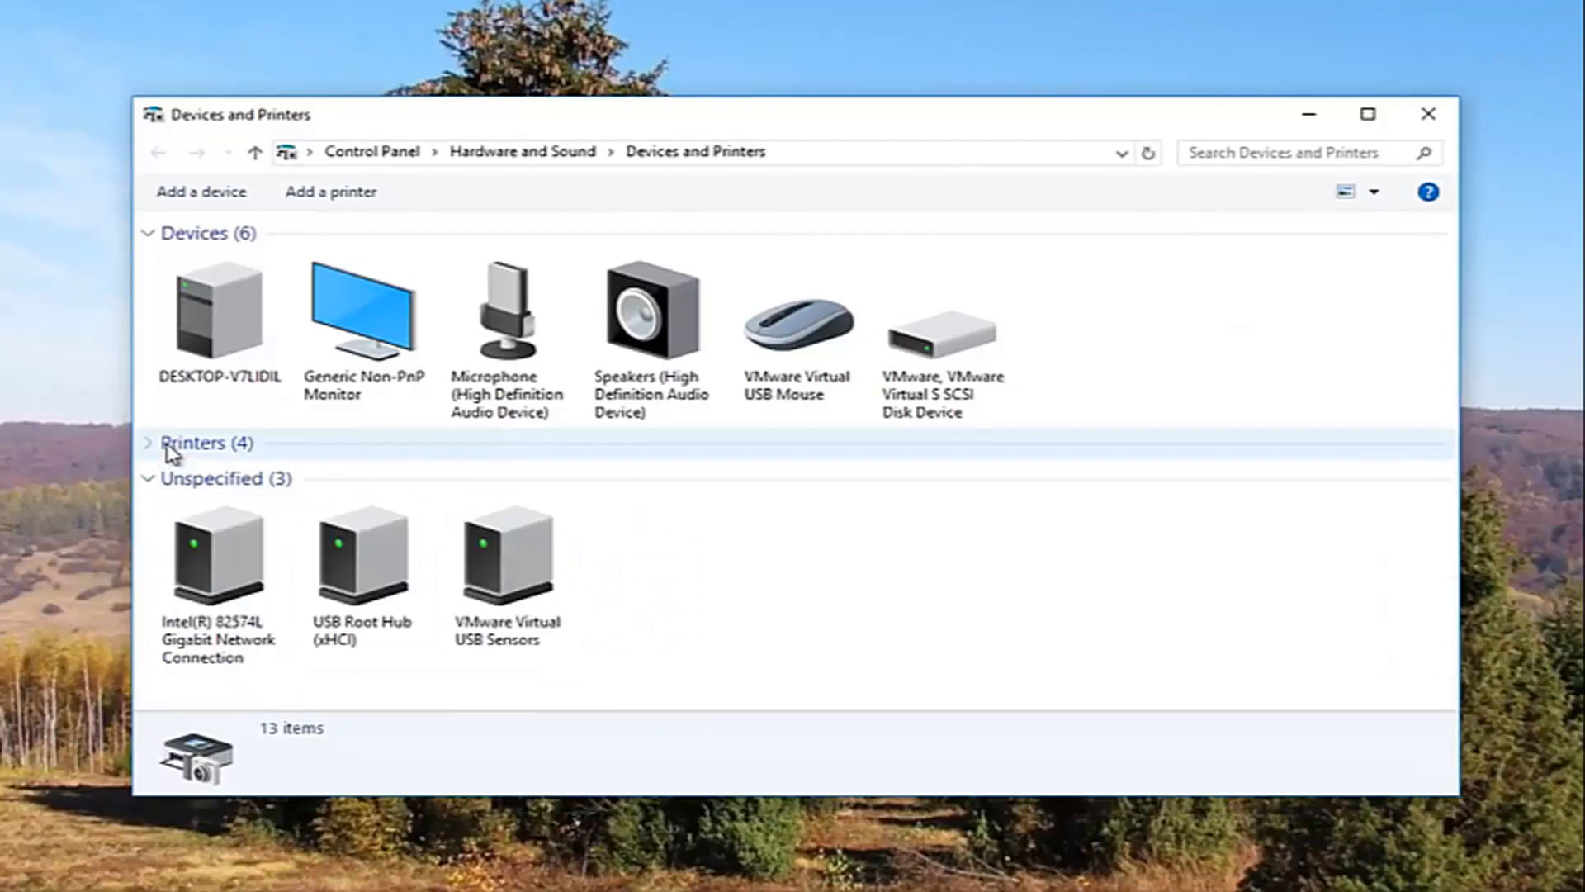
pyautogui.click(192, 442)
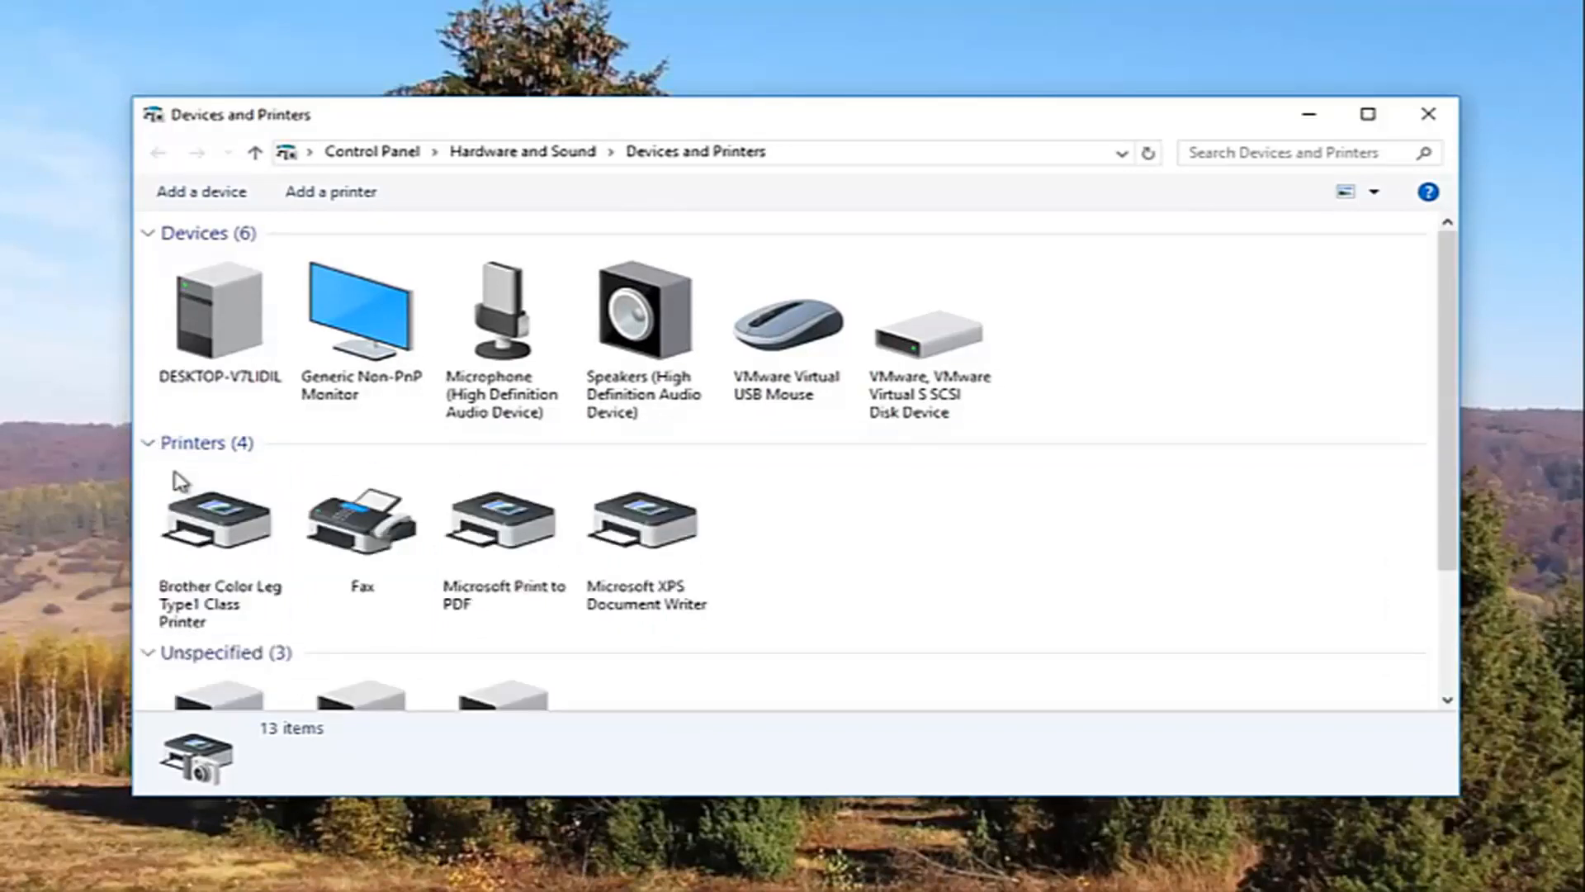
pyautogui.click(218, 515)
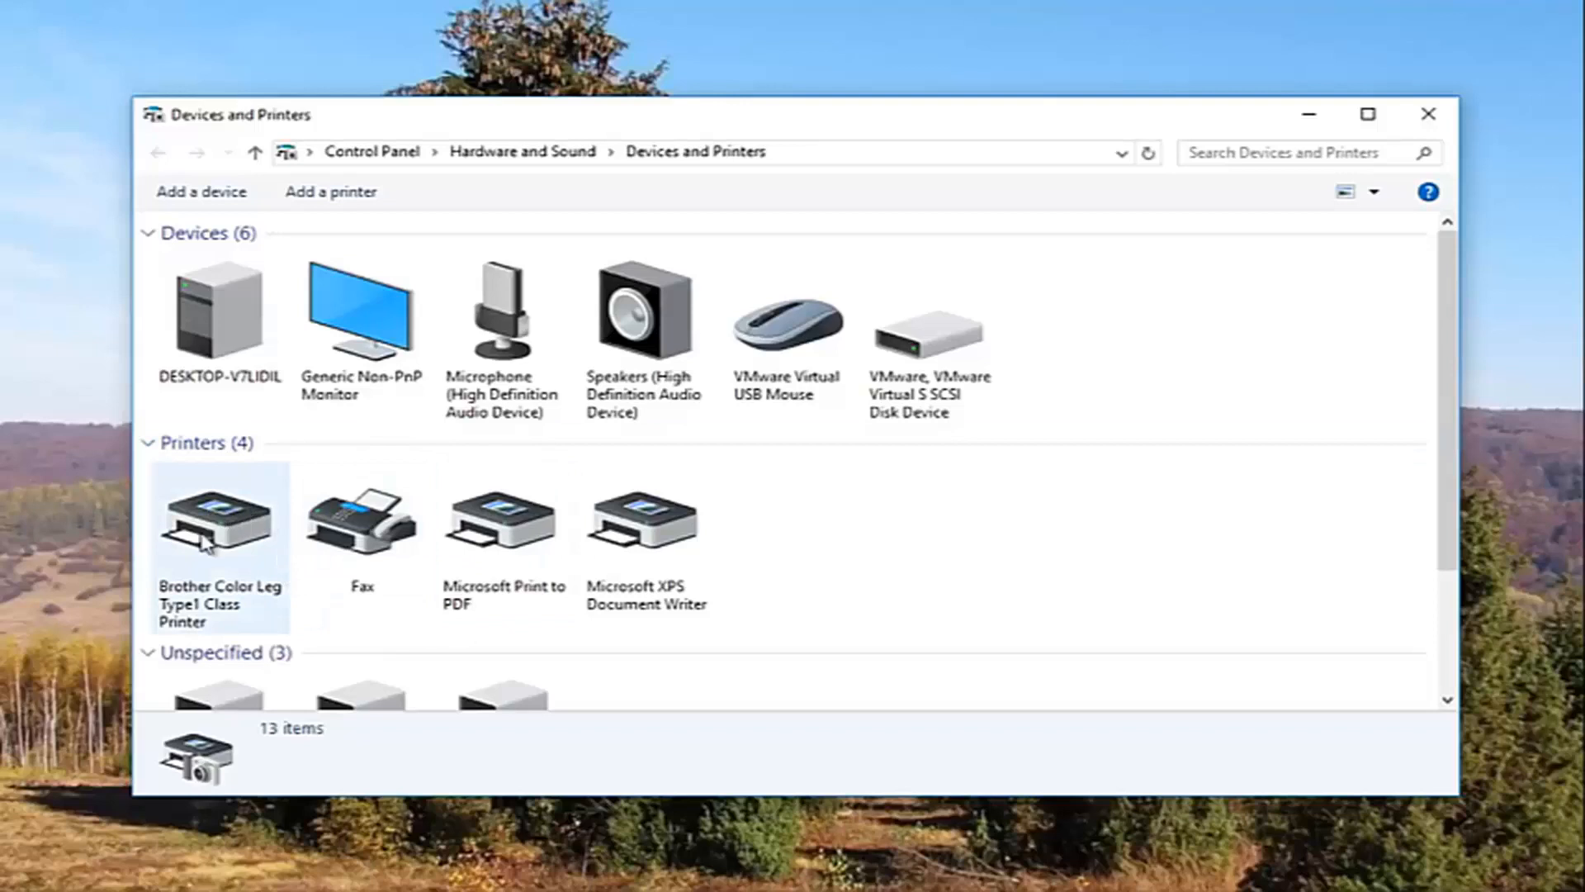
pyautogui.click(502, 520)
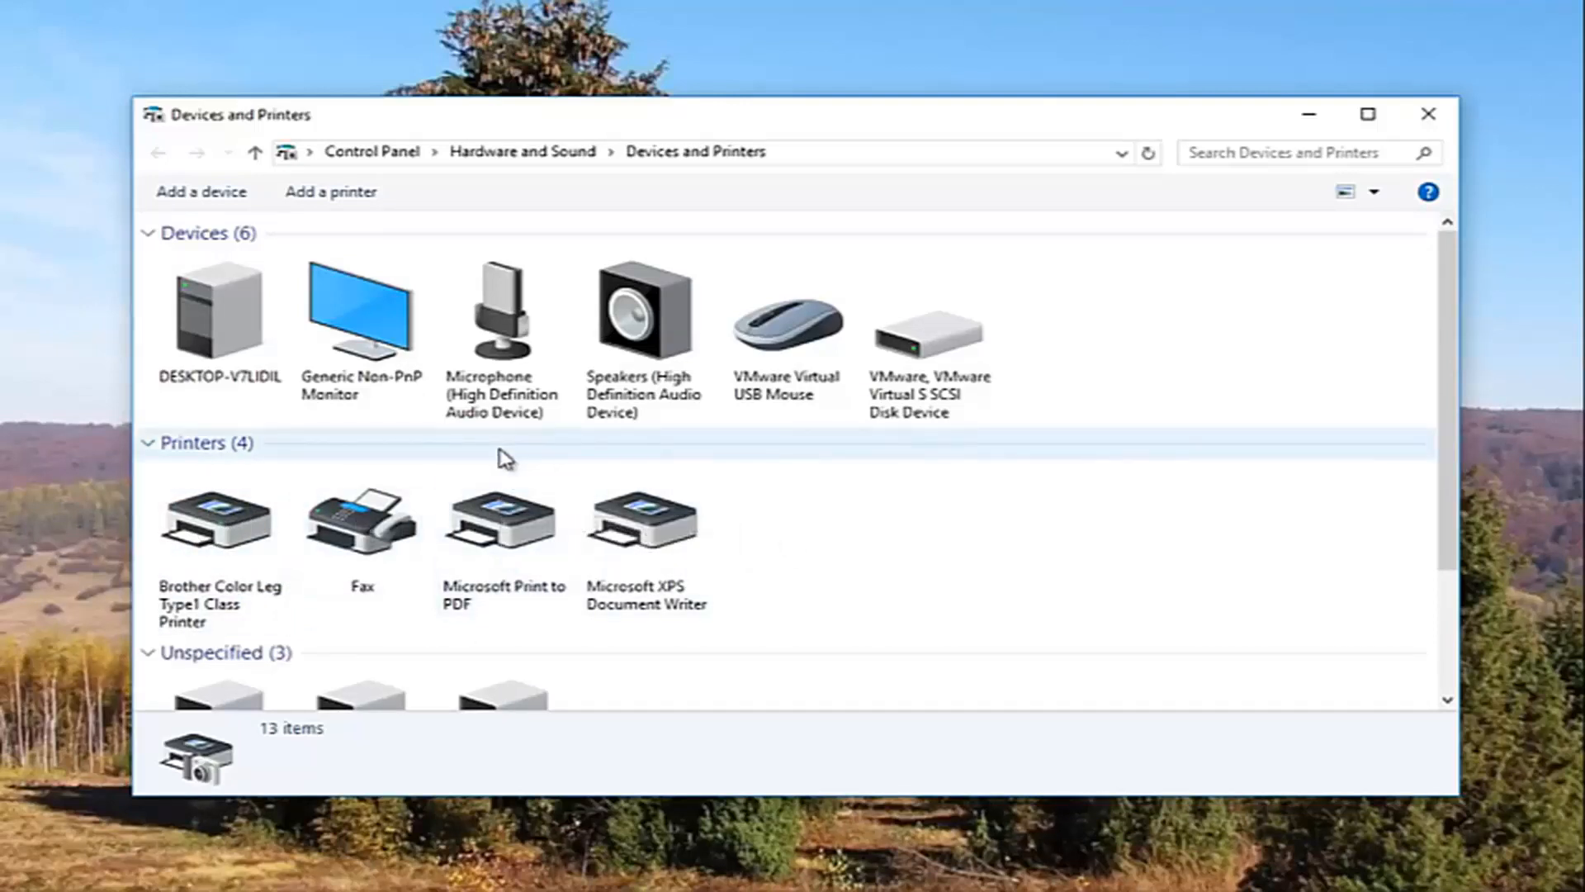
pyautogui.moveTo(334, 523)
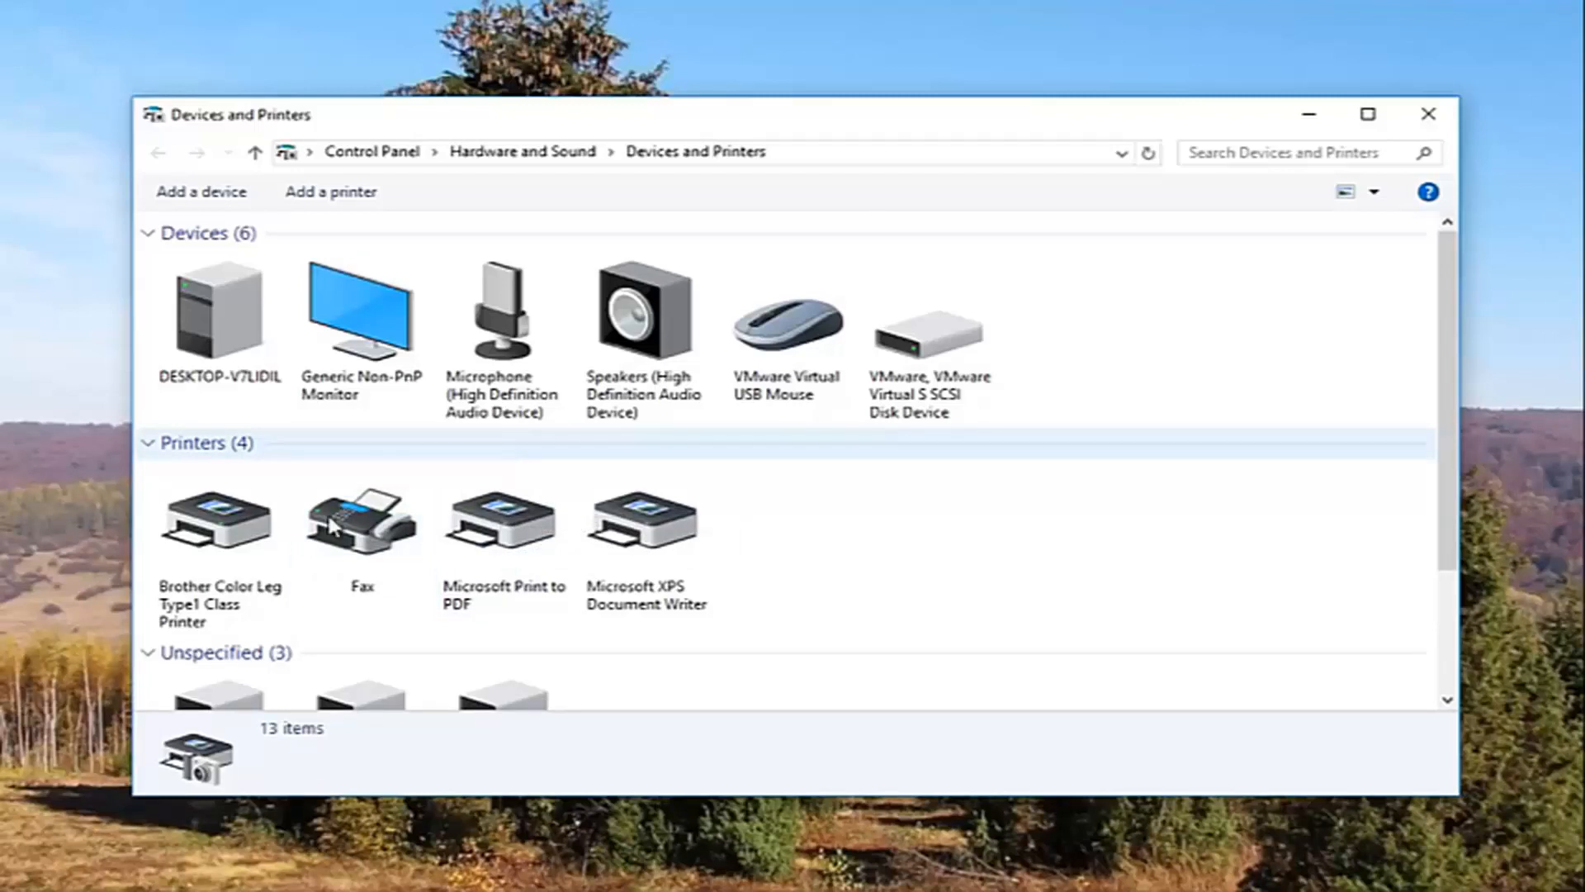
pyautogui.click(218, 520)
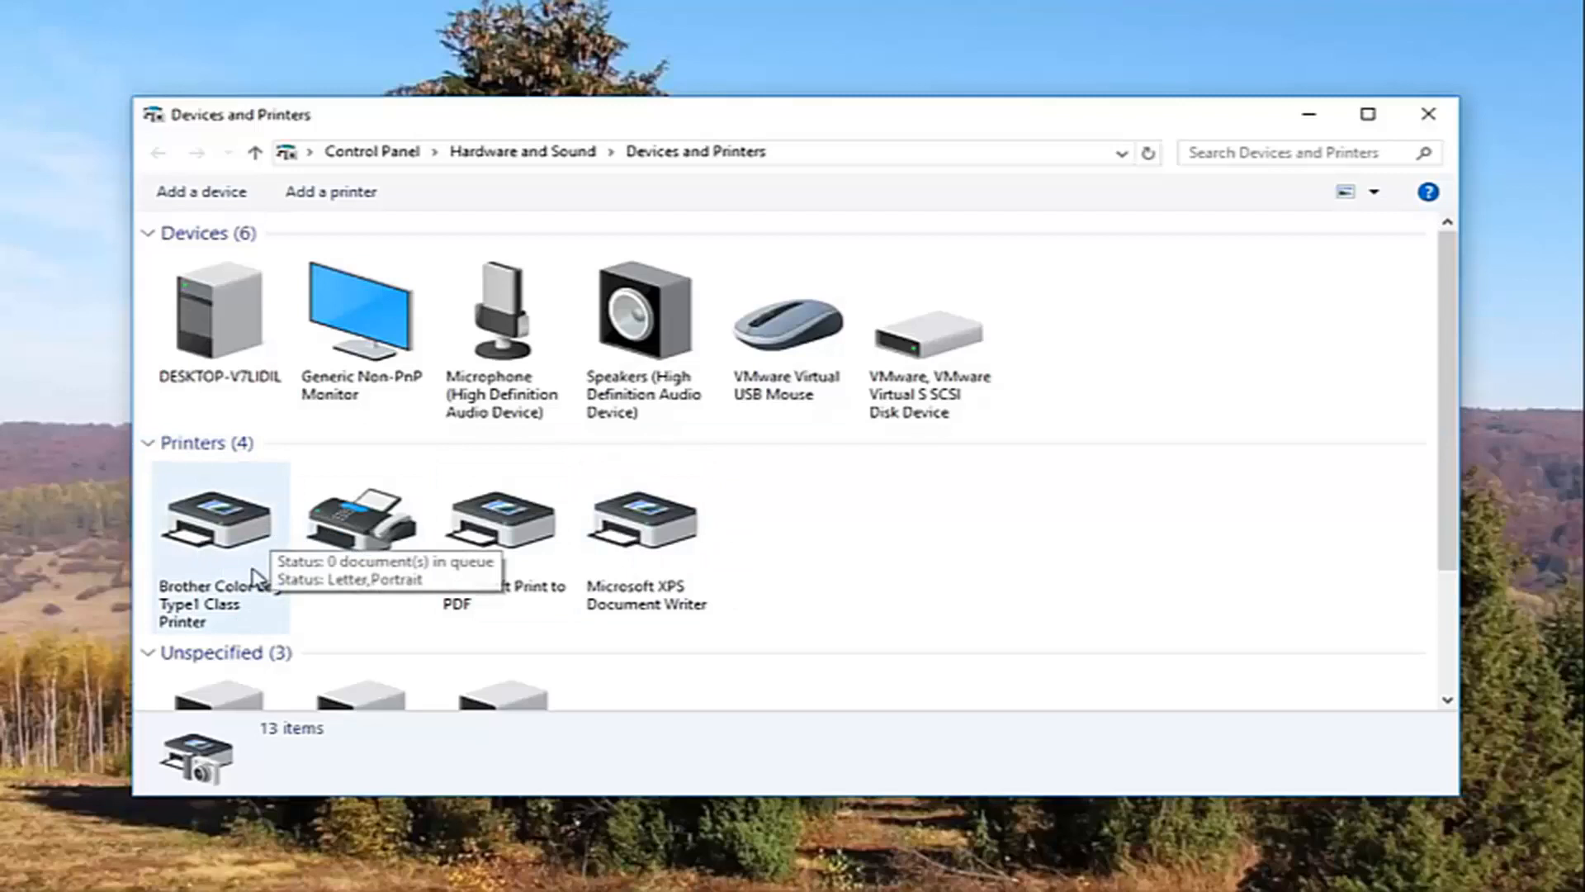
pyautogui.click(362, 520)
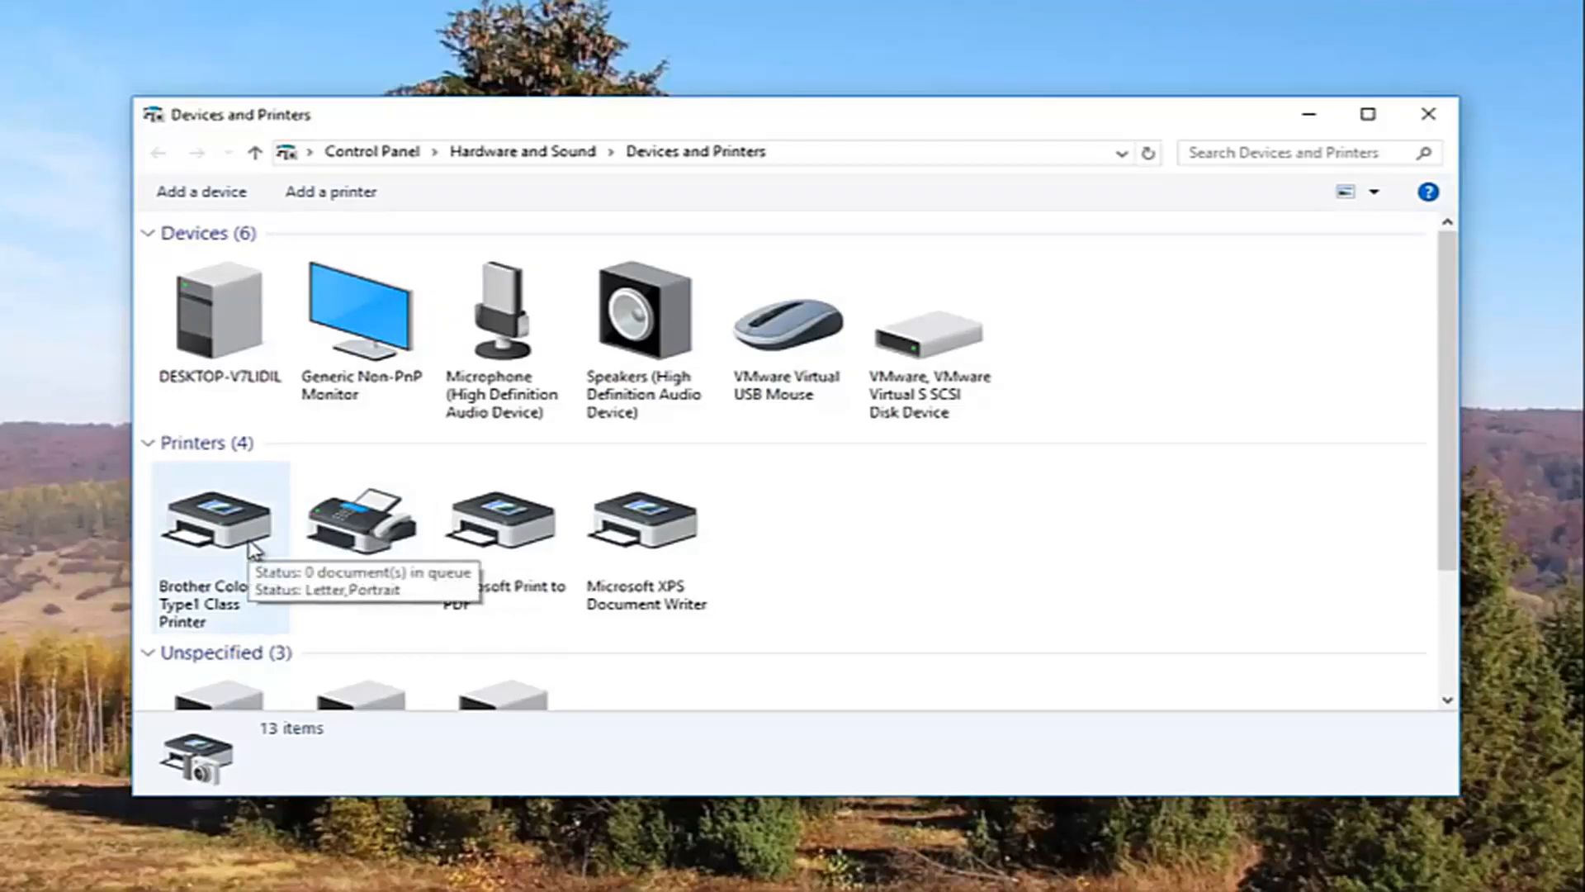
pyautogui.moveTo(213, 614)
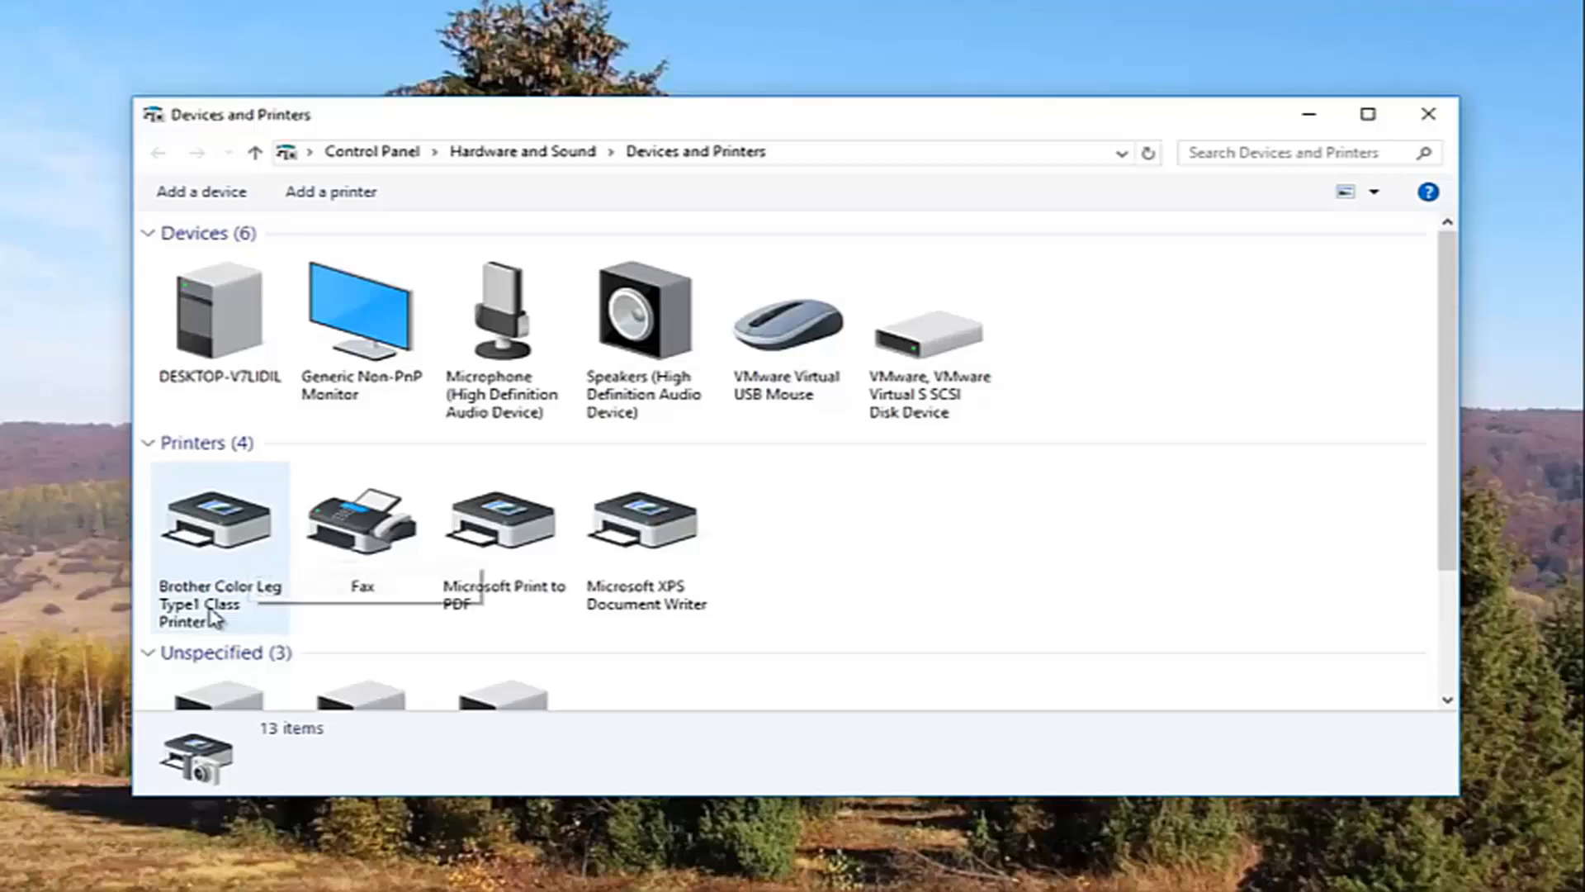
pyautogui.moveTo(214, 518)
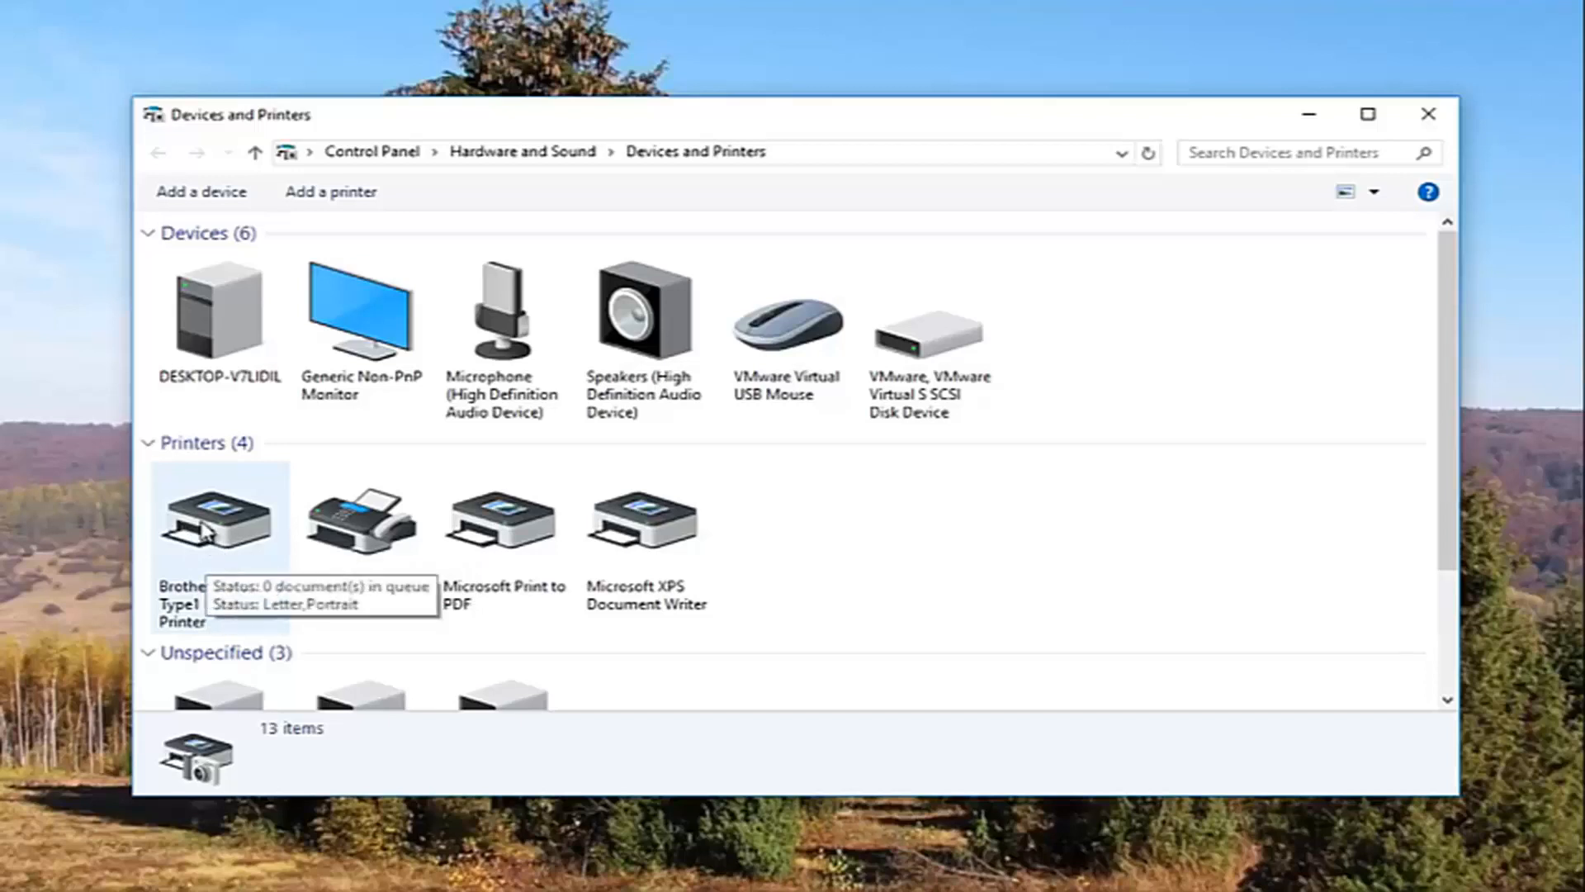
# Bring up the Brother Color Leg Type1 Class Printer's Properties dialog via its context menu.
pyautogui.rightClick(218, 515)
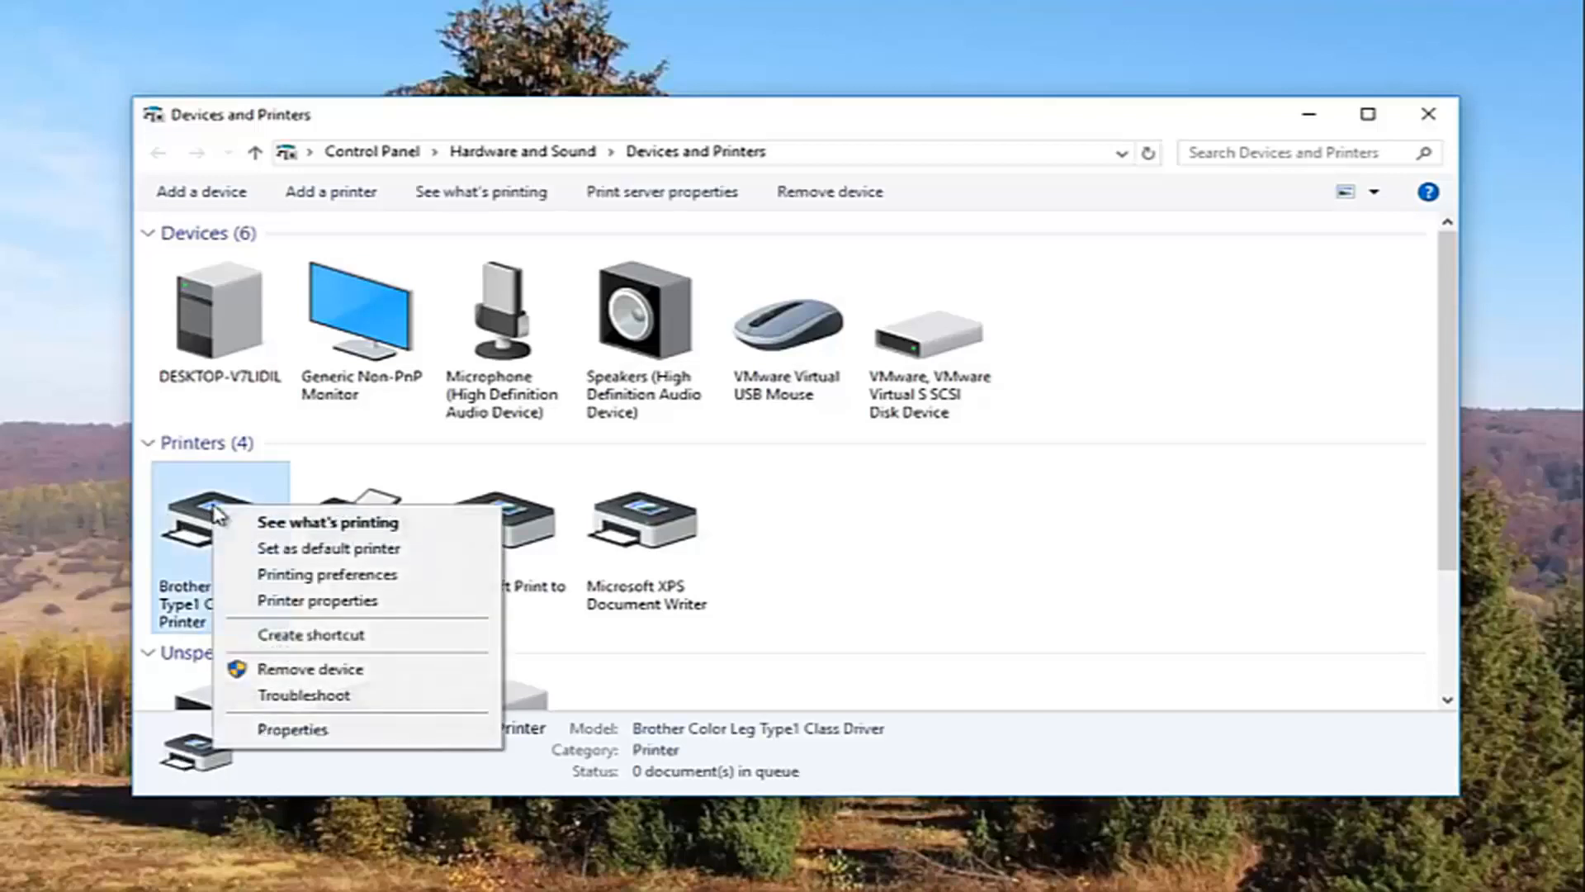
pyautogui.moveTo(317, 600)
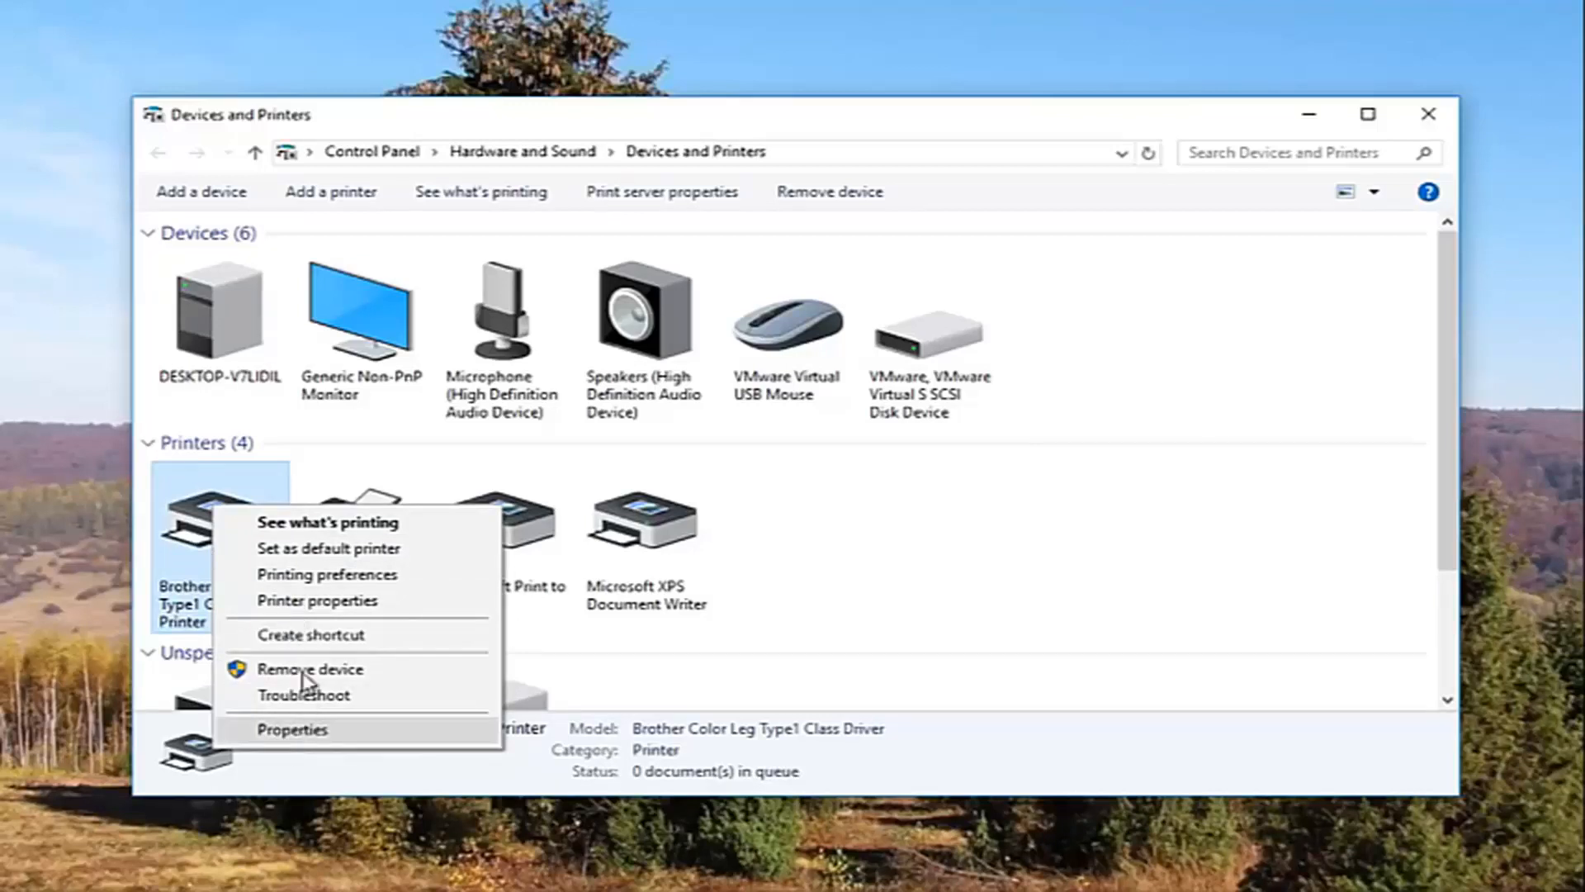
pyautogui.moveTo(317, 599)
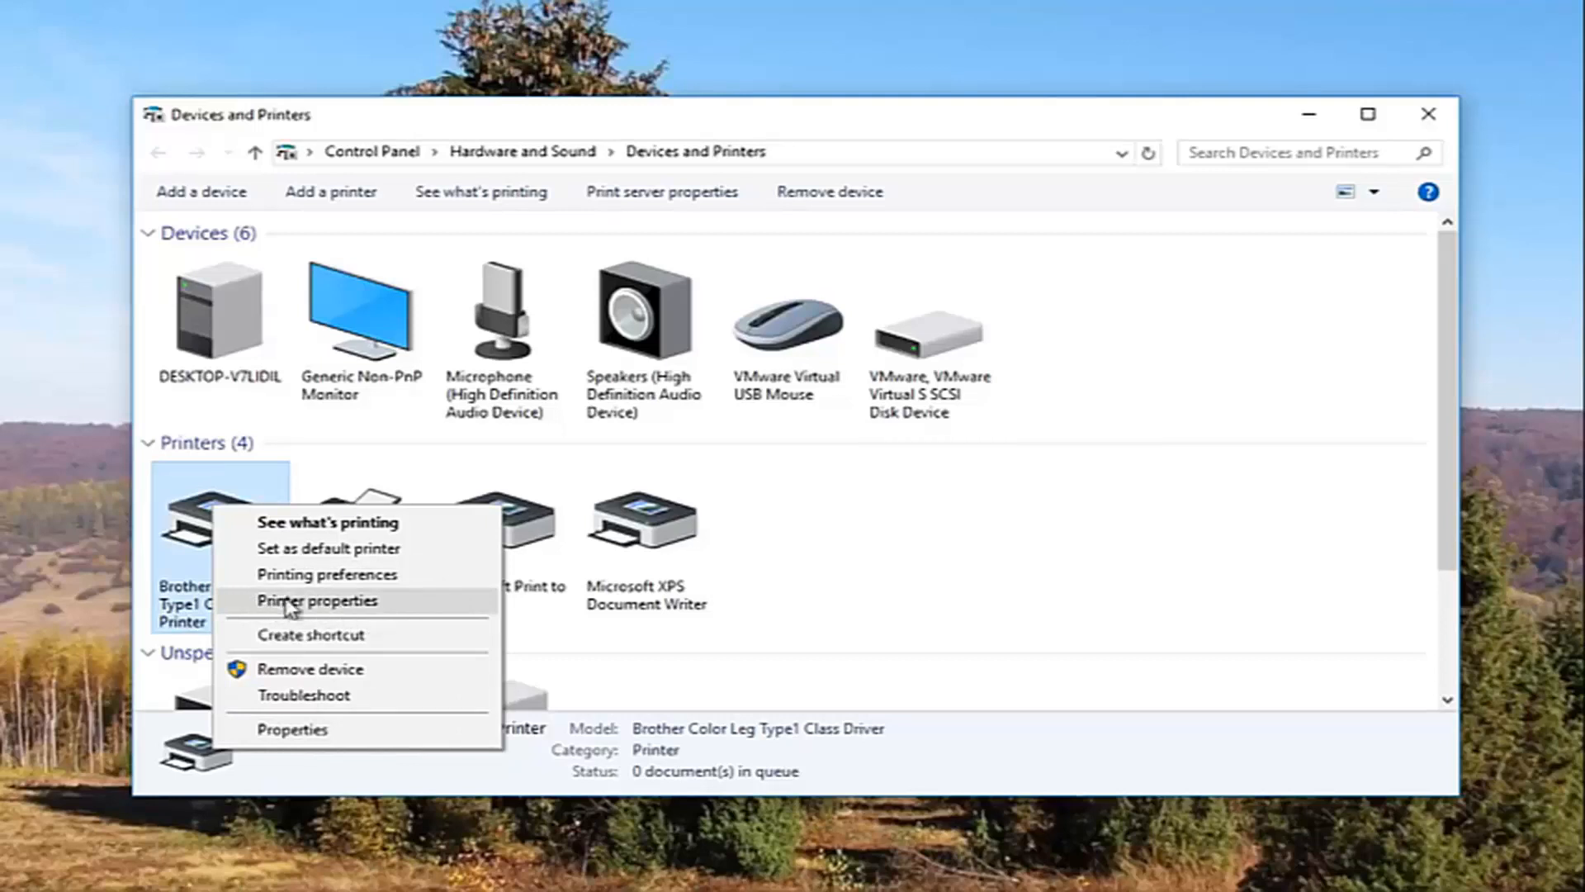
pyautogui.moveTo(319, 606)
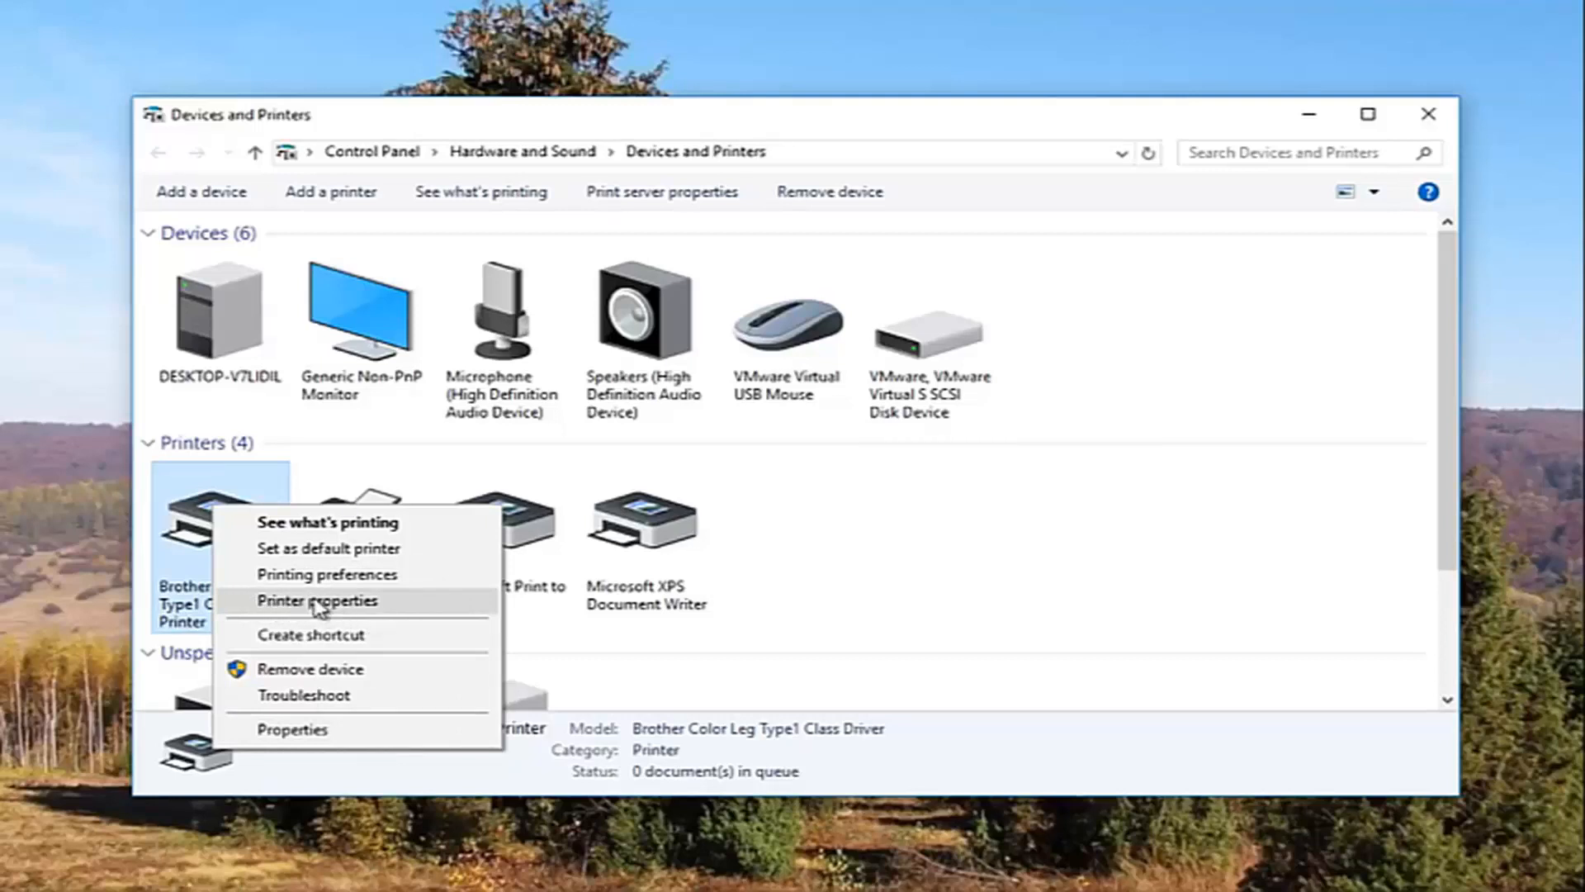
pyautogui.click(317, 599)
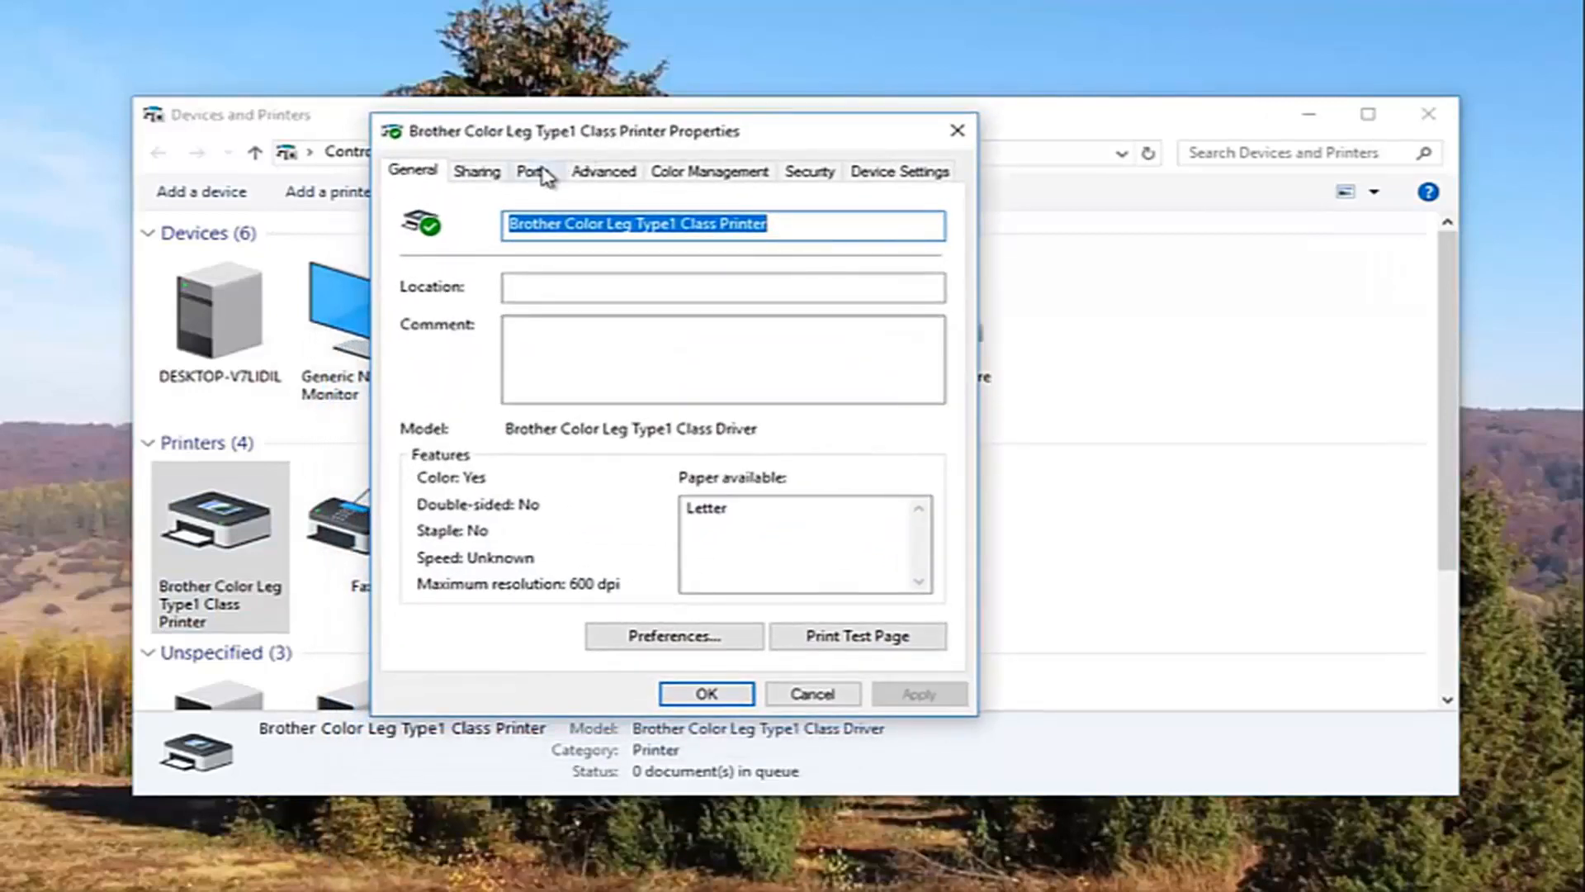
# Show the printer's Ports list and select the checked 192.19… Standard TCP/IP Port entry.
pyautogui.click(532, 170)
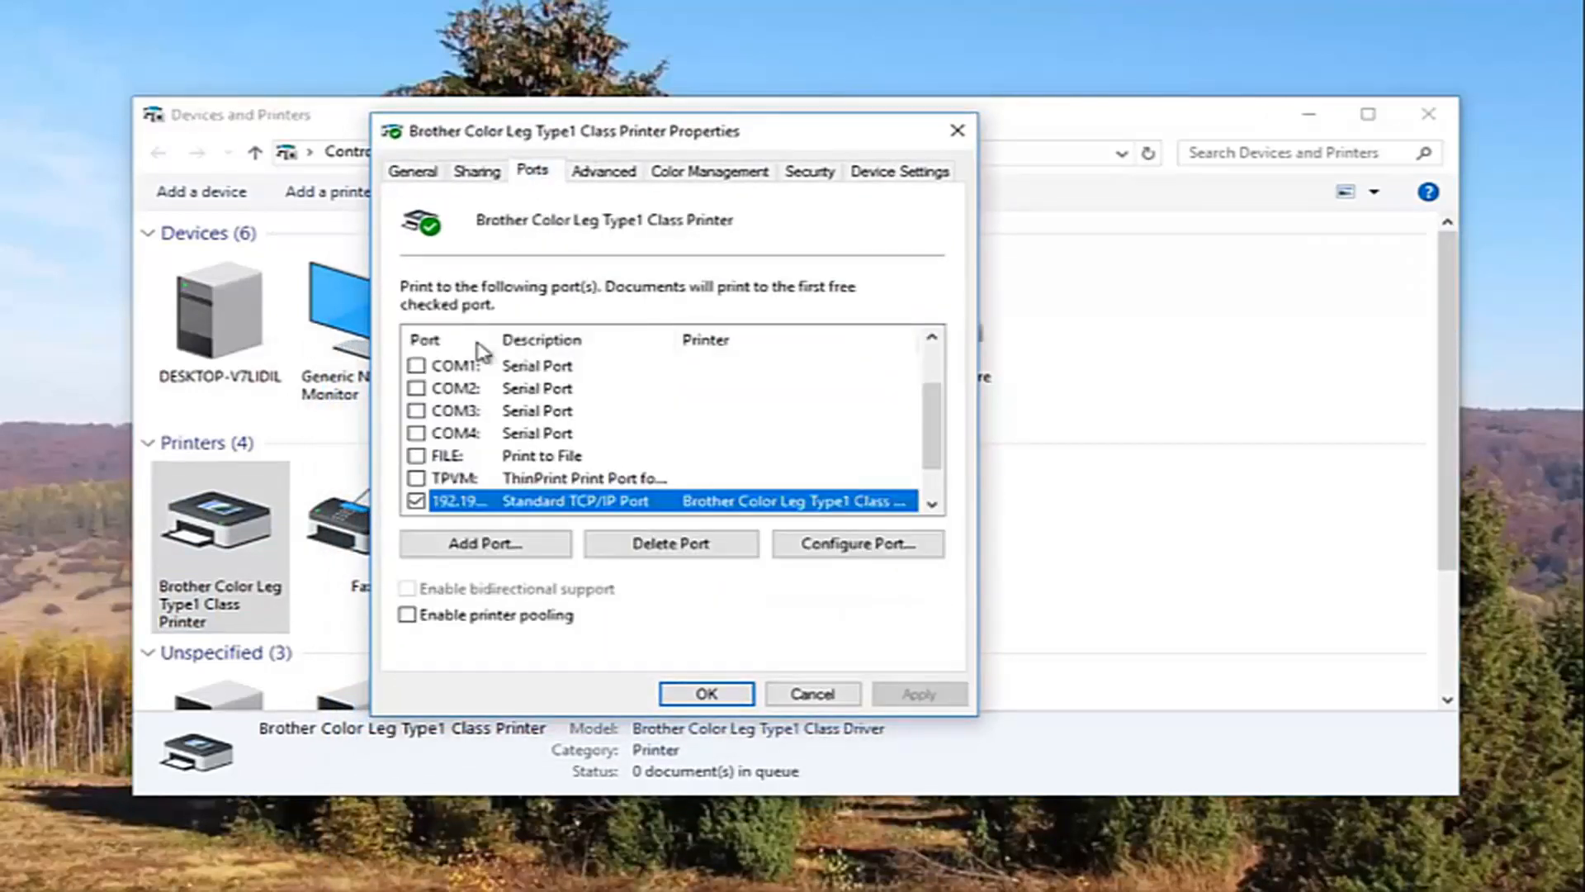
pyautogui.scroll(3)
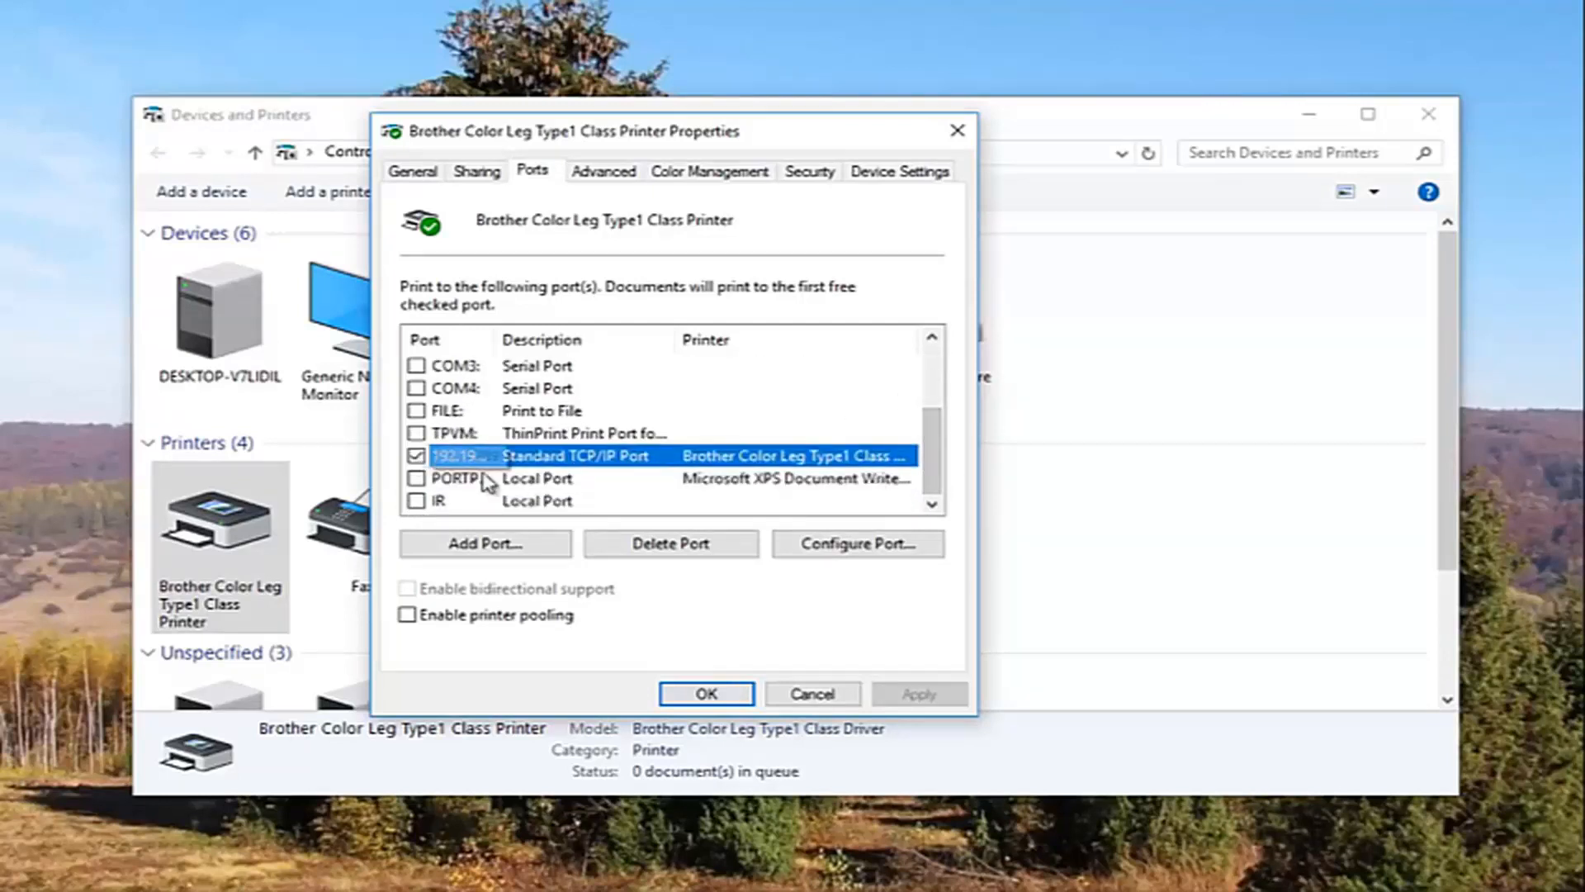
pyautogui.click(416, 456)
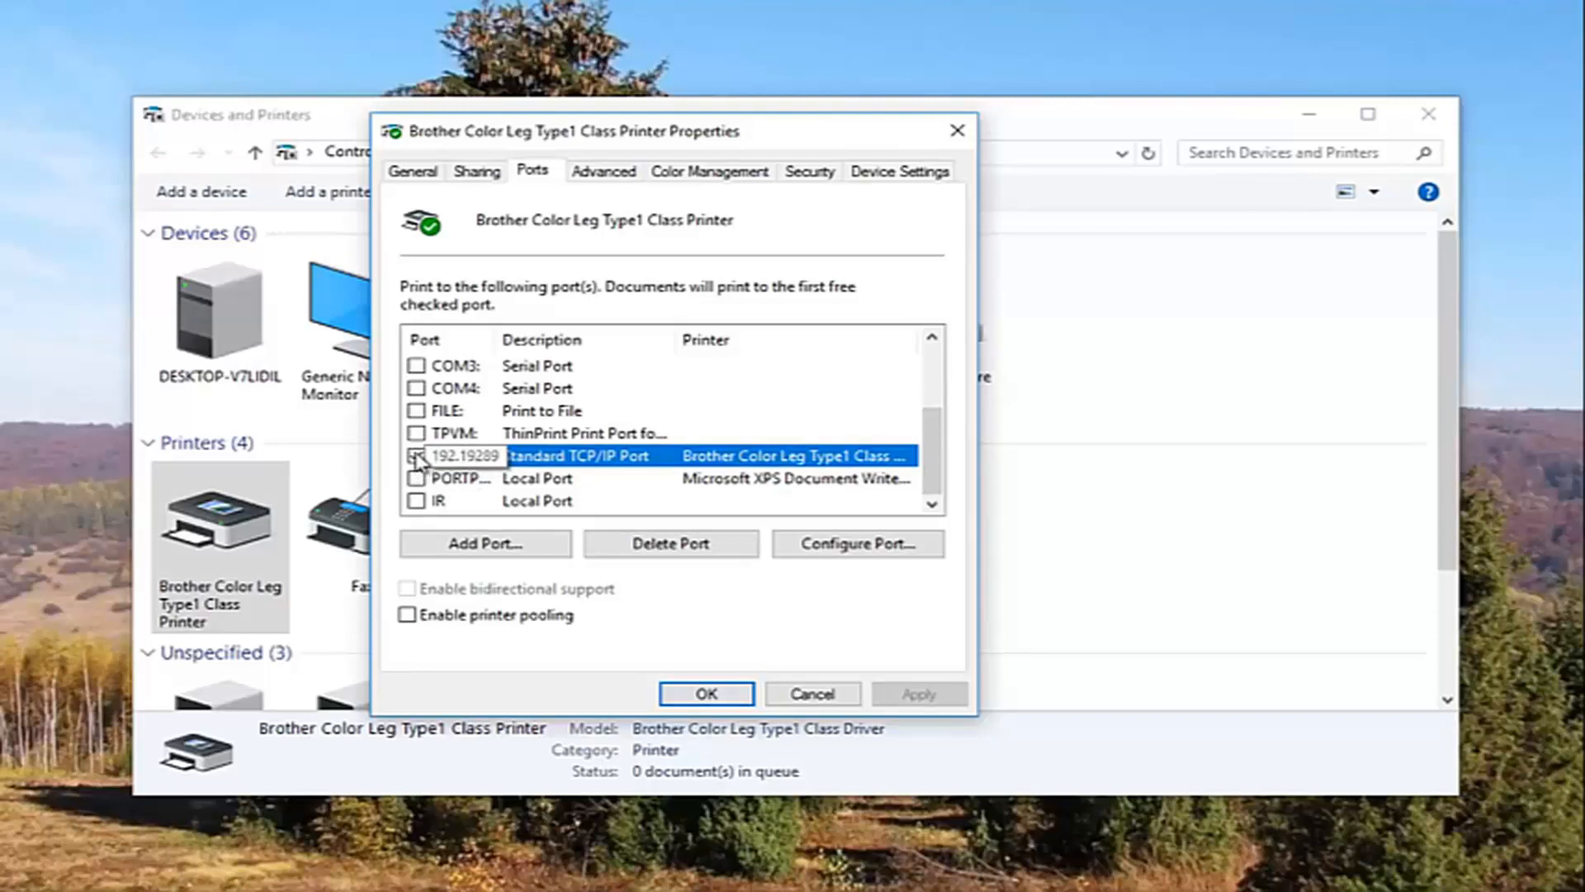
pyautogui.click(416, 456)
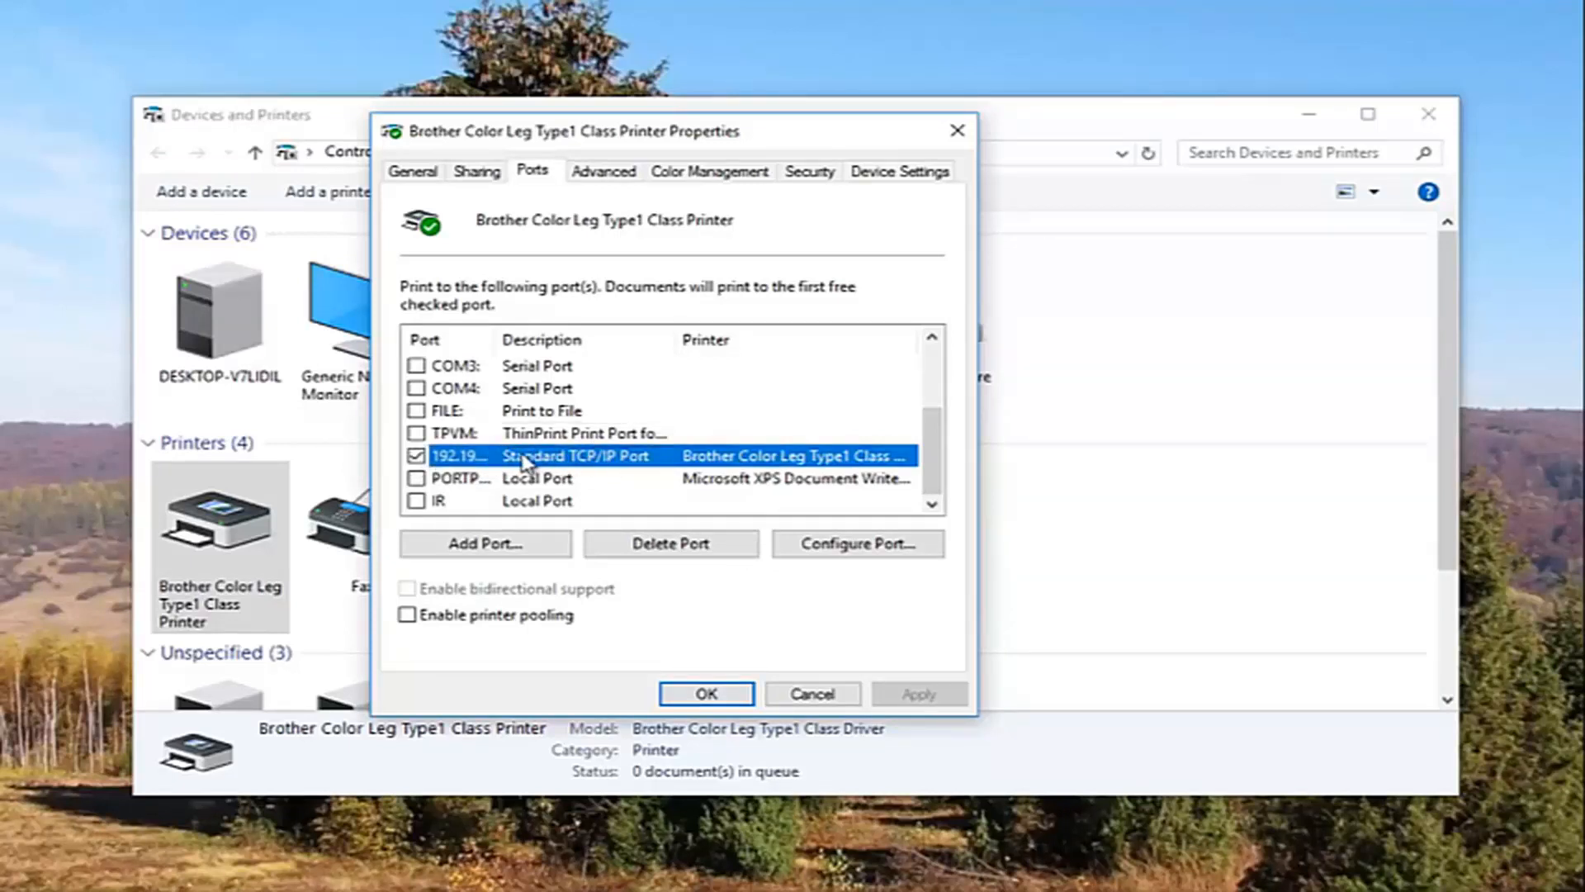
pyautogui.moveTo(857, 543)
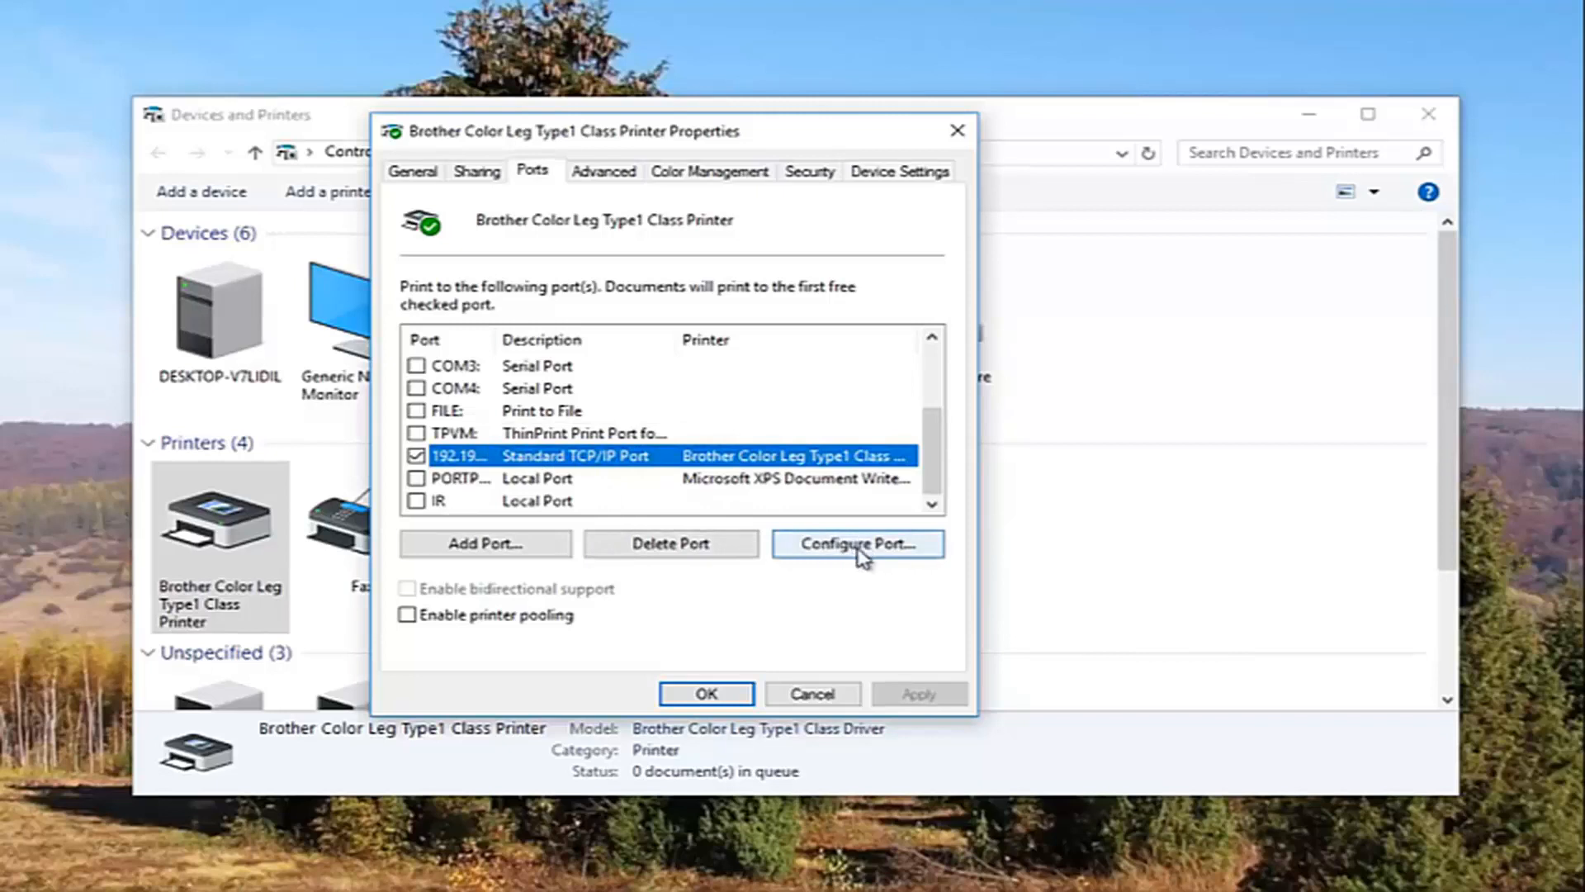
# Uncheck SNMP Status Enabled in the TCP/IP port's settings, confirm, and close the printer properties.
pyautogui.click(857, 543)
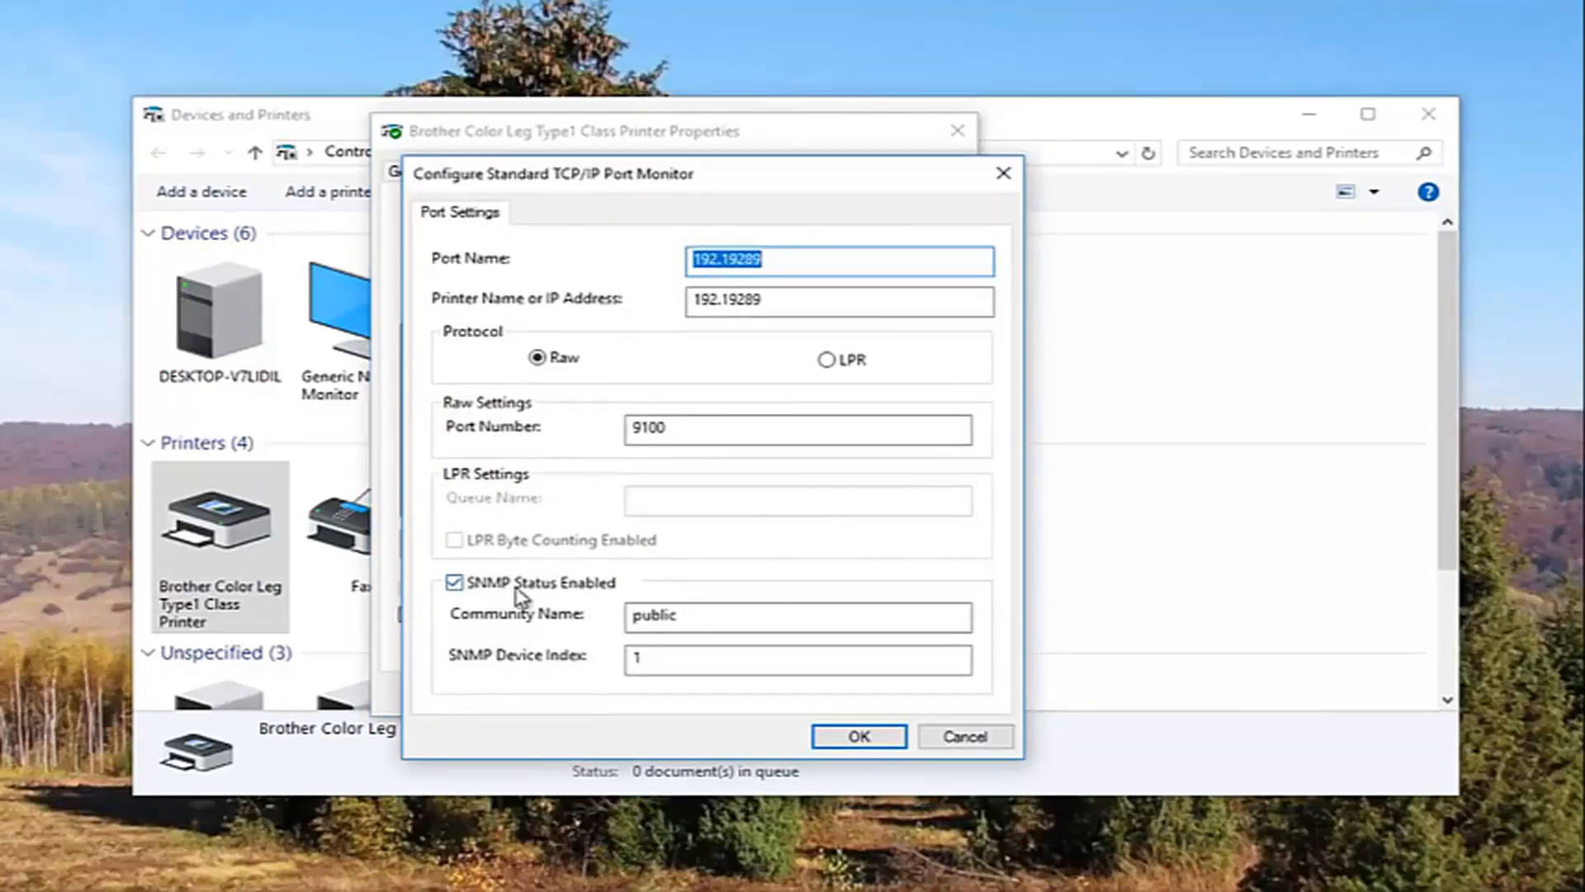
pyautogui.moveTo(457, 601)
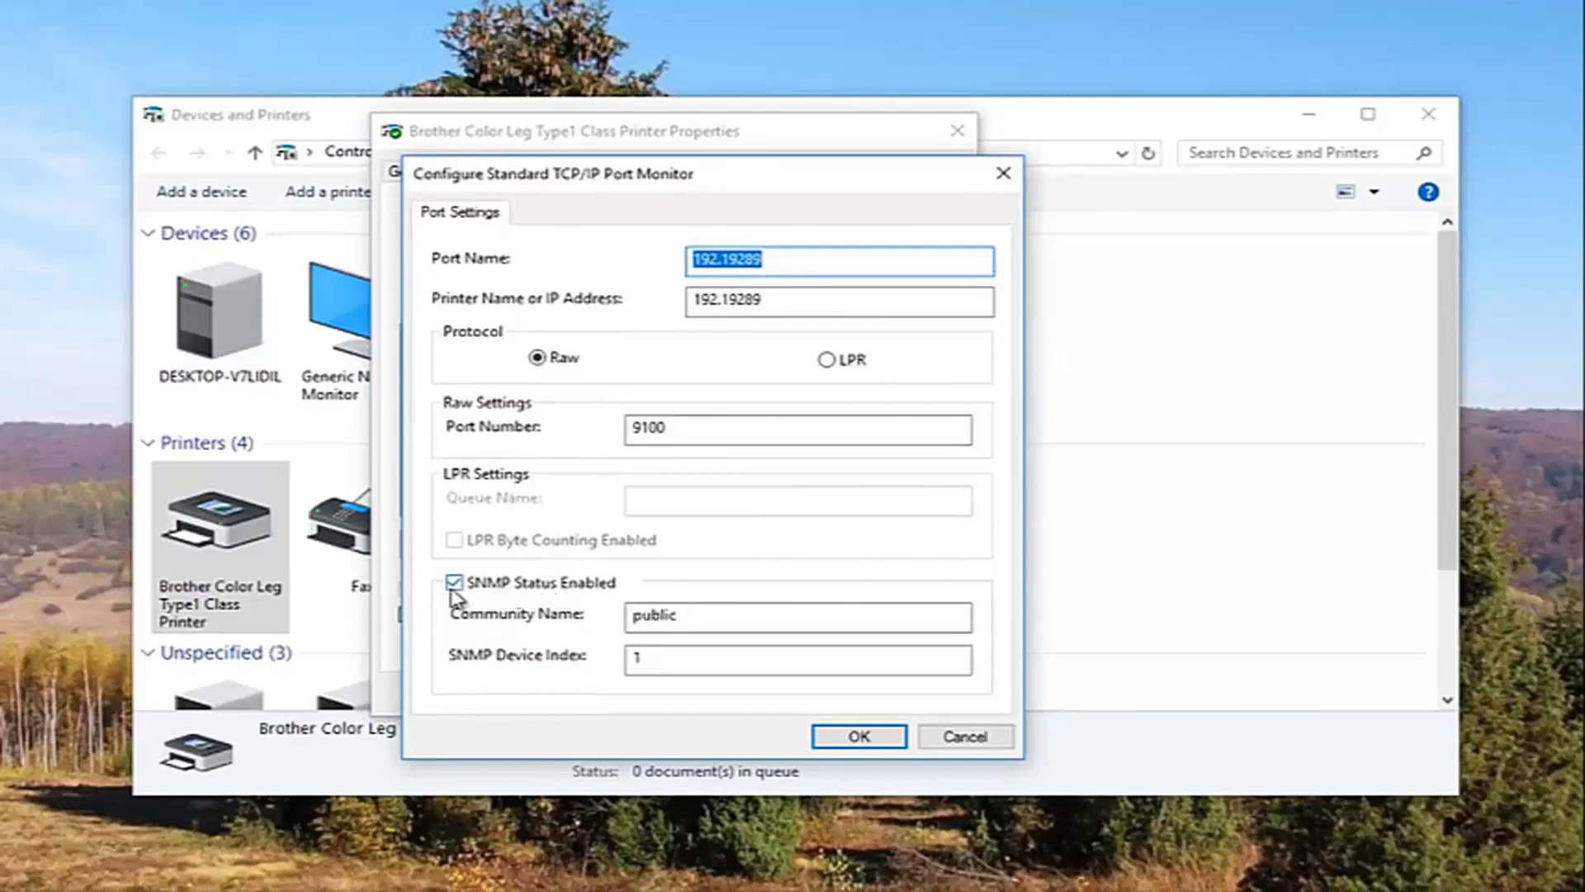
pyautogui.click(456, 581)
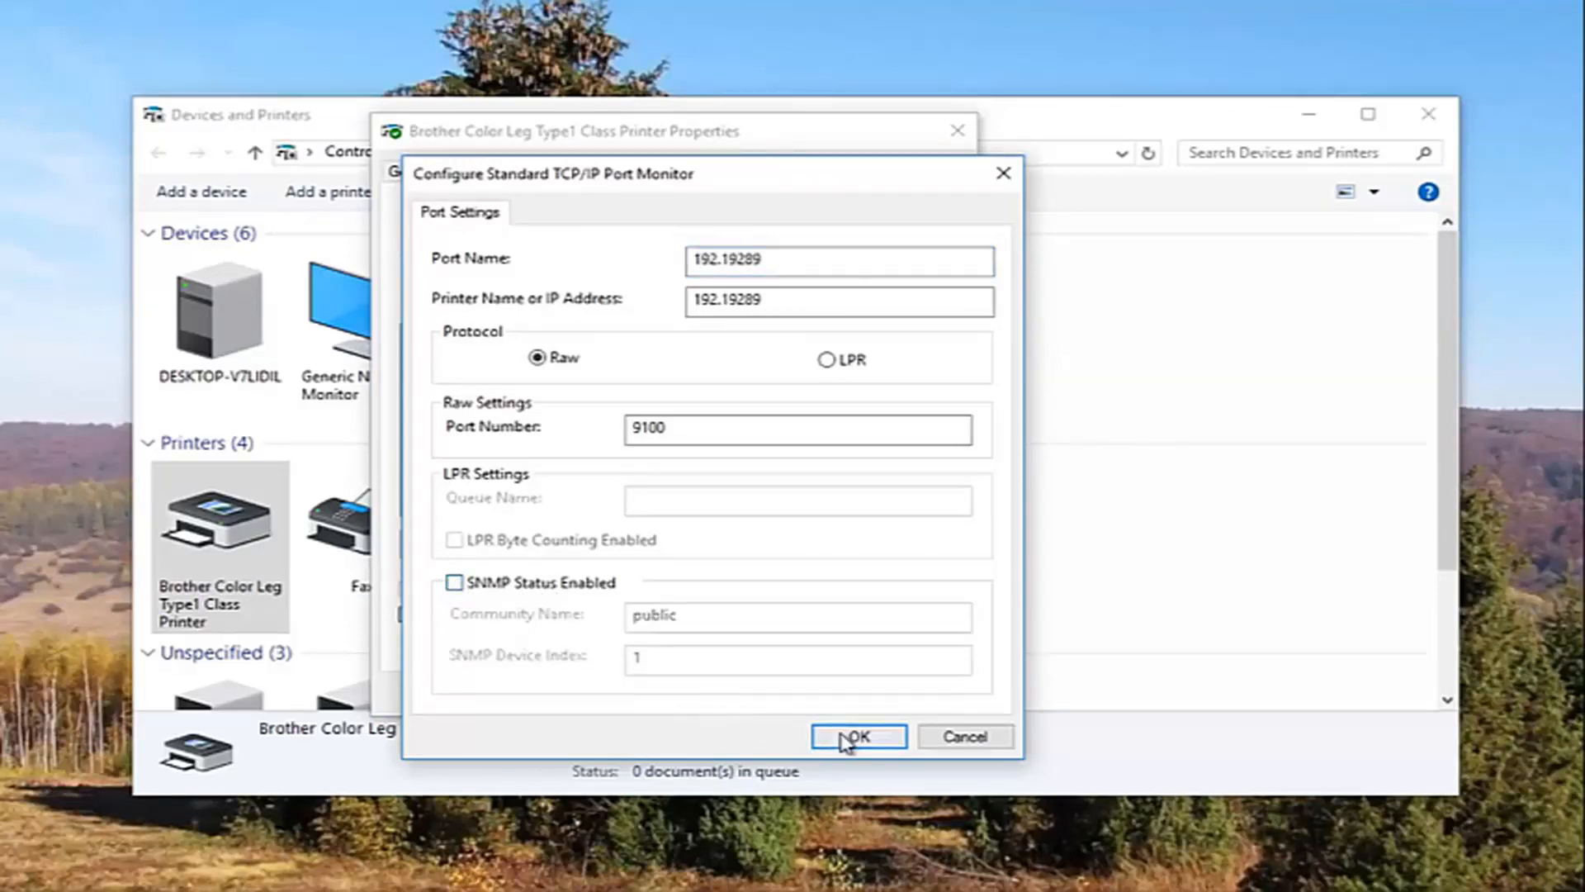
pyautogui.click(859, 737)
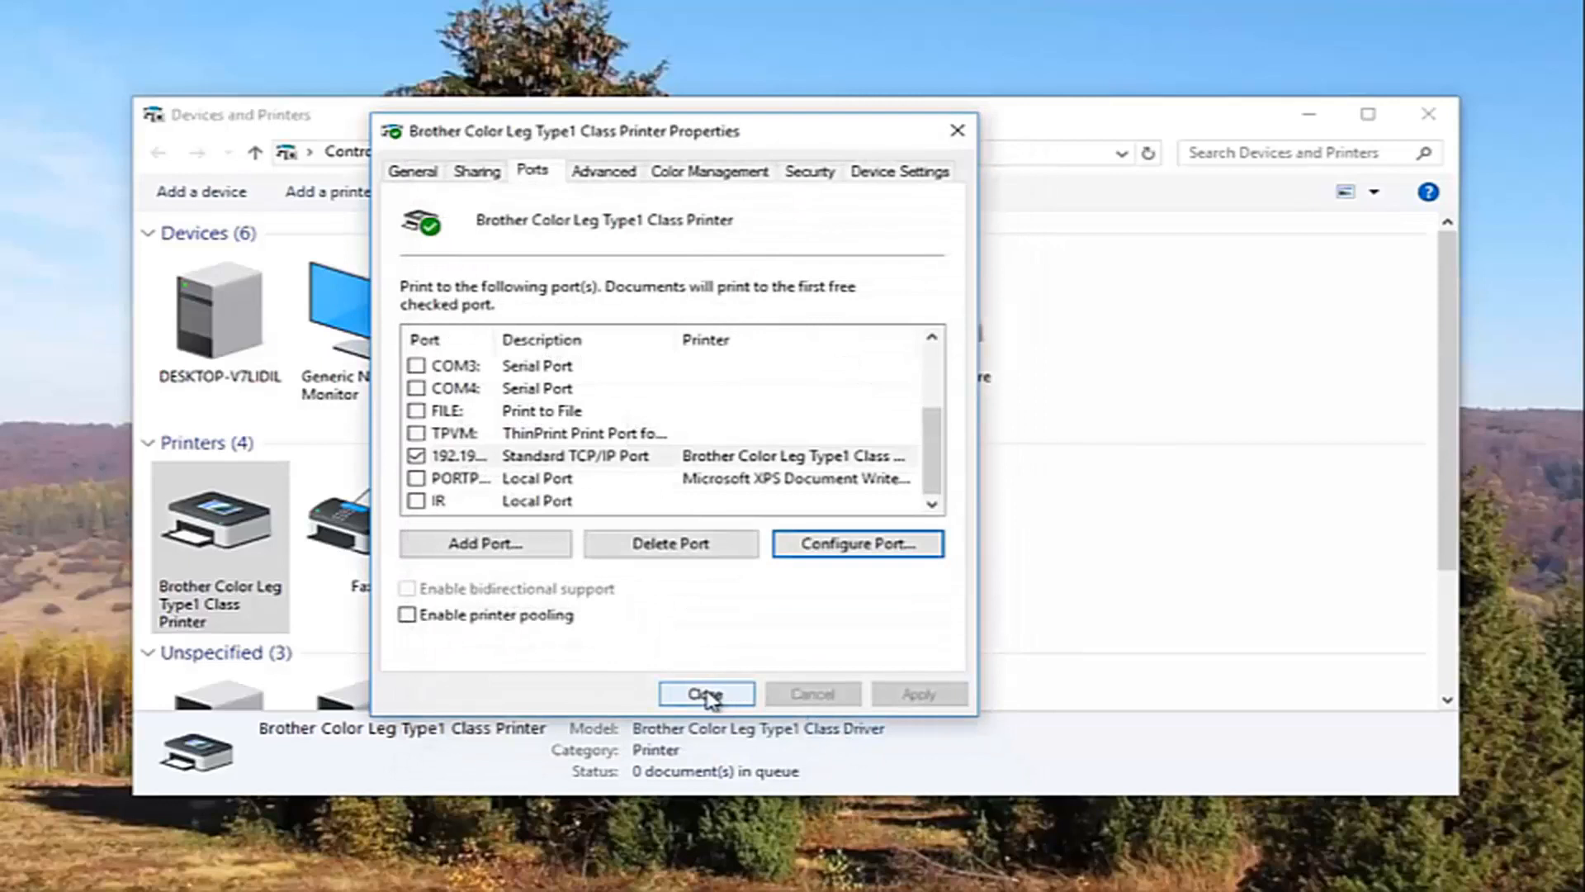
pyautogui.click(705, 693)
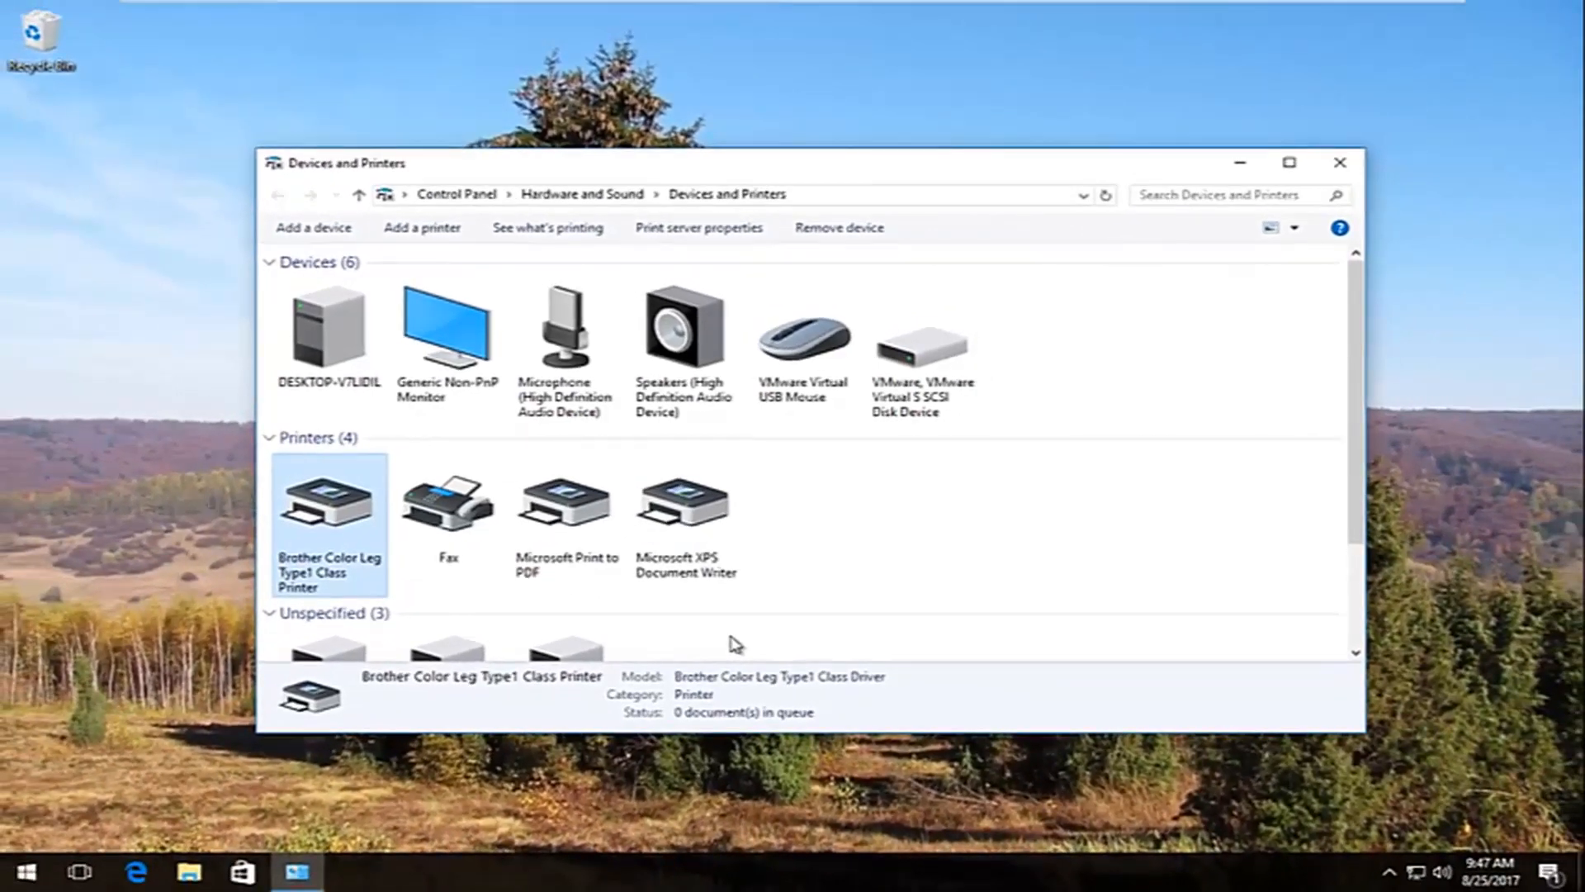
# Close the Devices and Printers window, leaving only the desktop.
pyautogui.click(1339, 162)
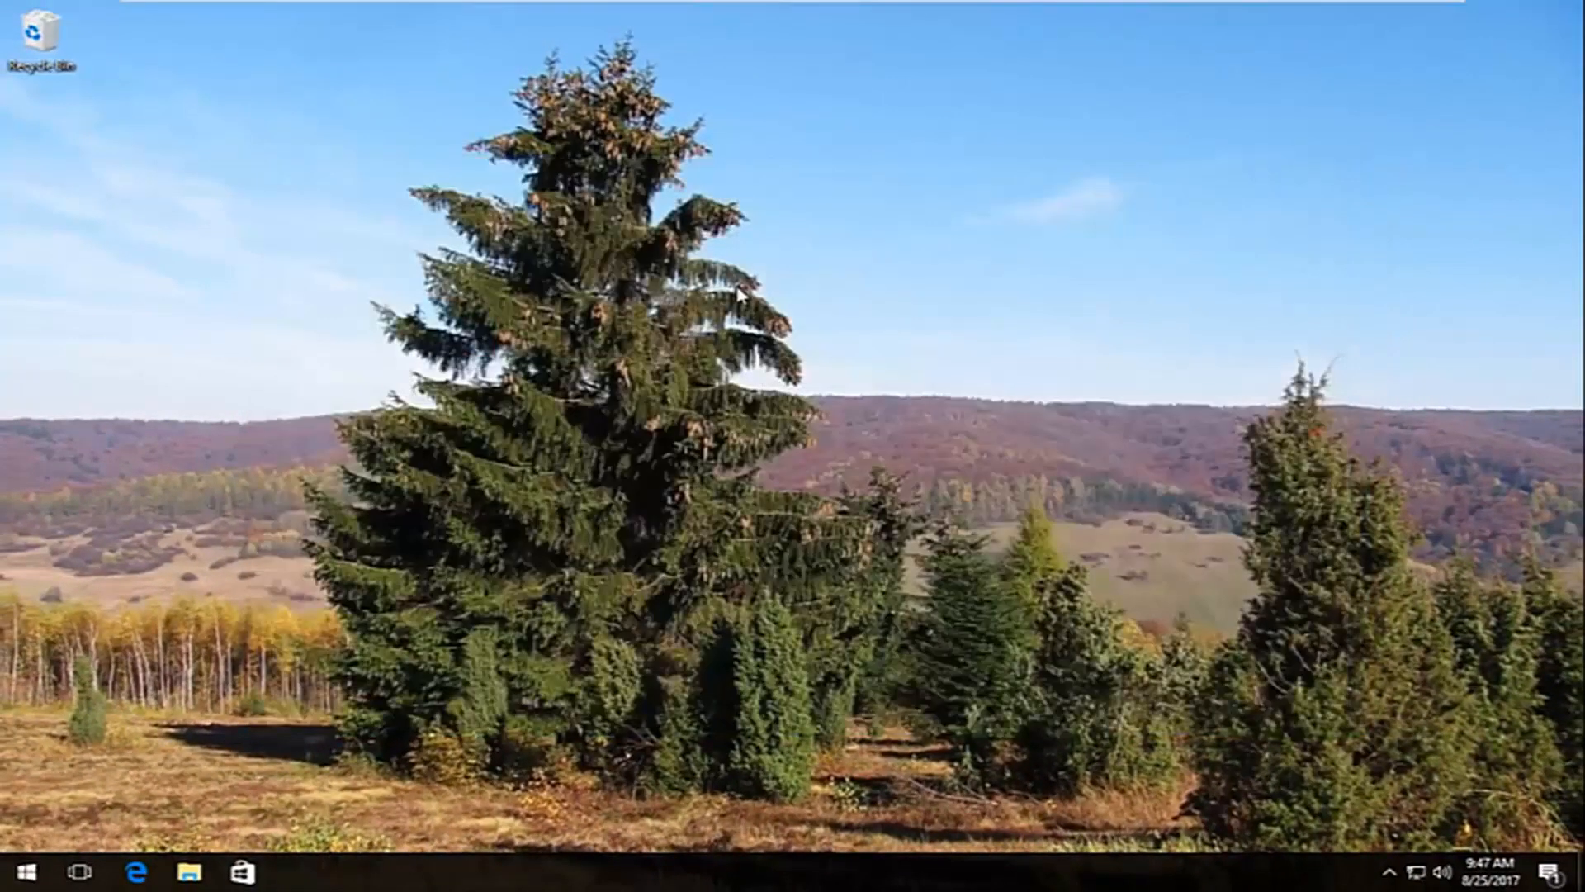